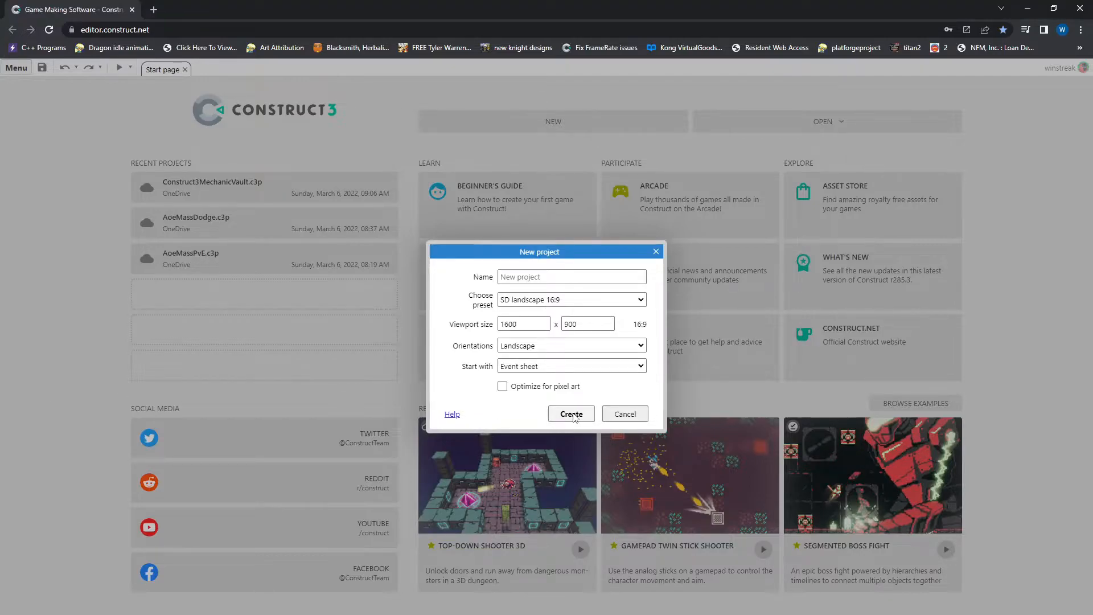
Create the project and add a Tiled Background filled green, stretched over the layout
left_click(570, 413)
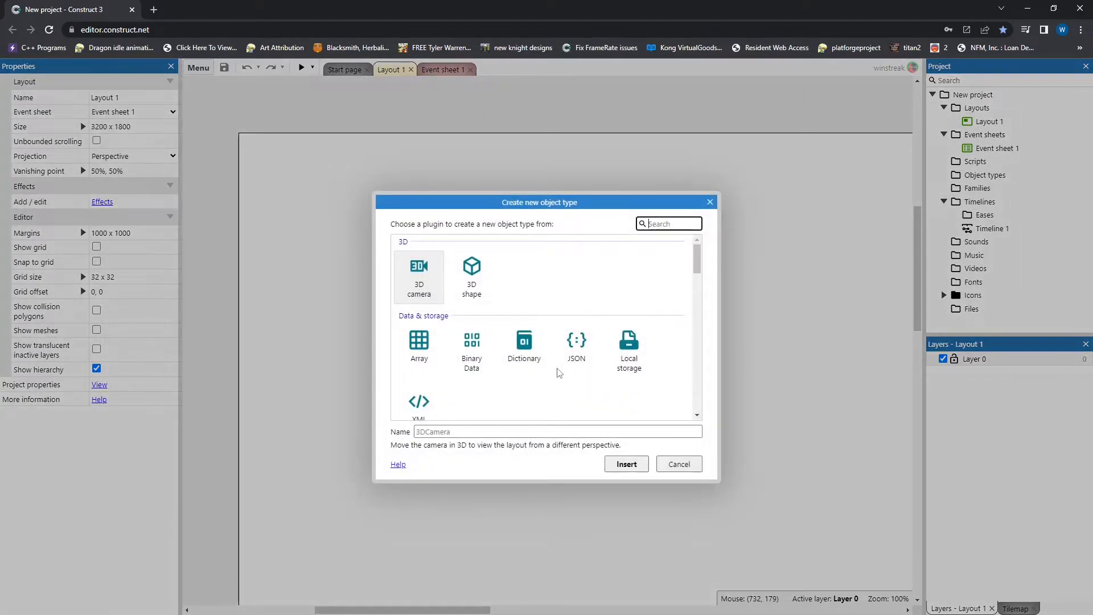
type("back")
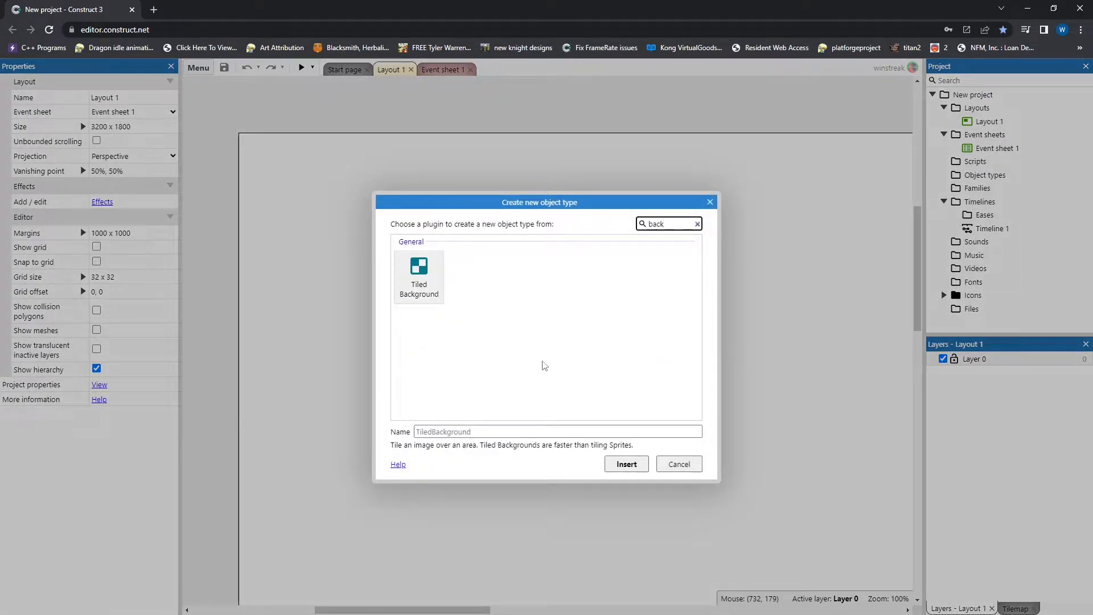
left_click(625, 464)
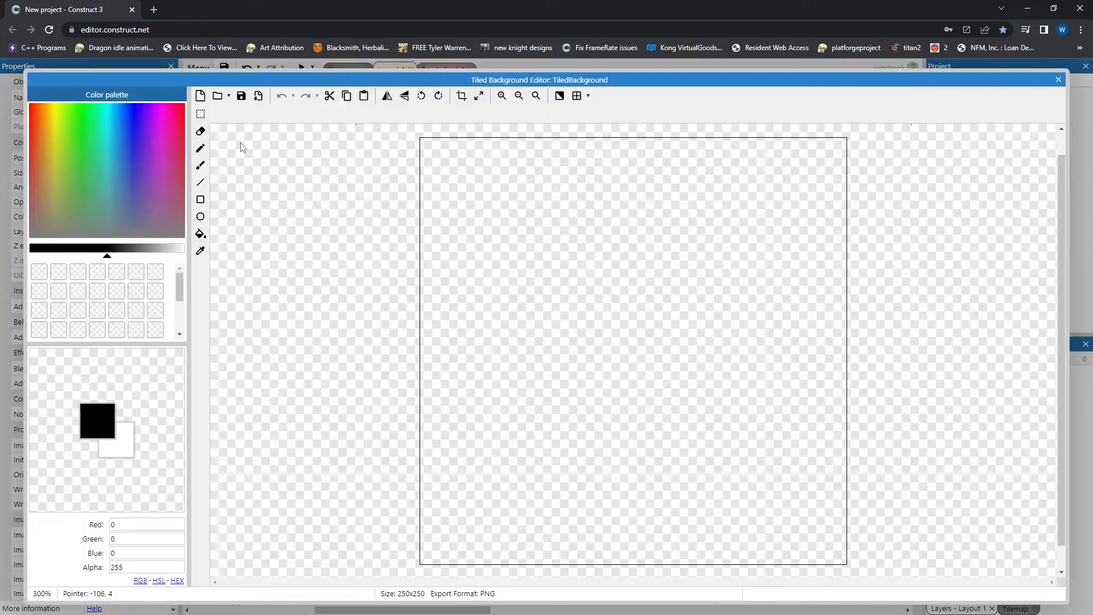
left_click(85, 189)
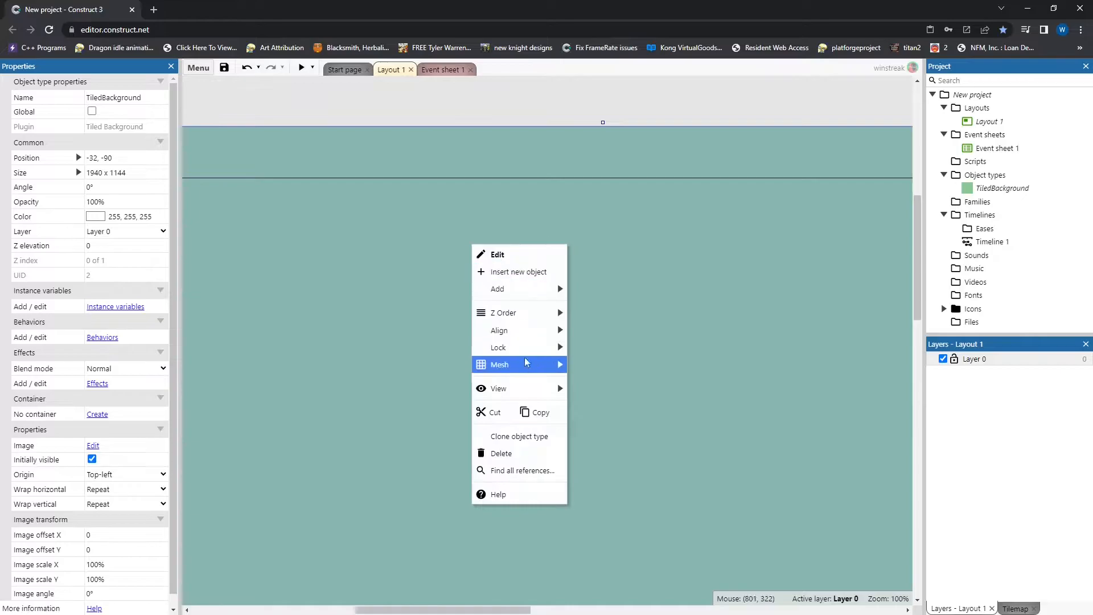
left_click(419, 420)
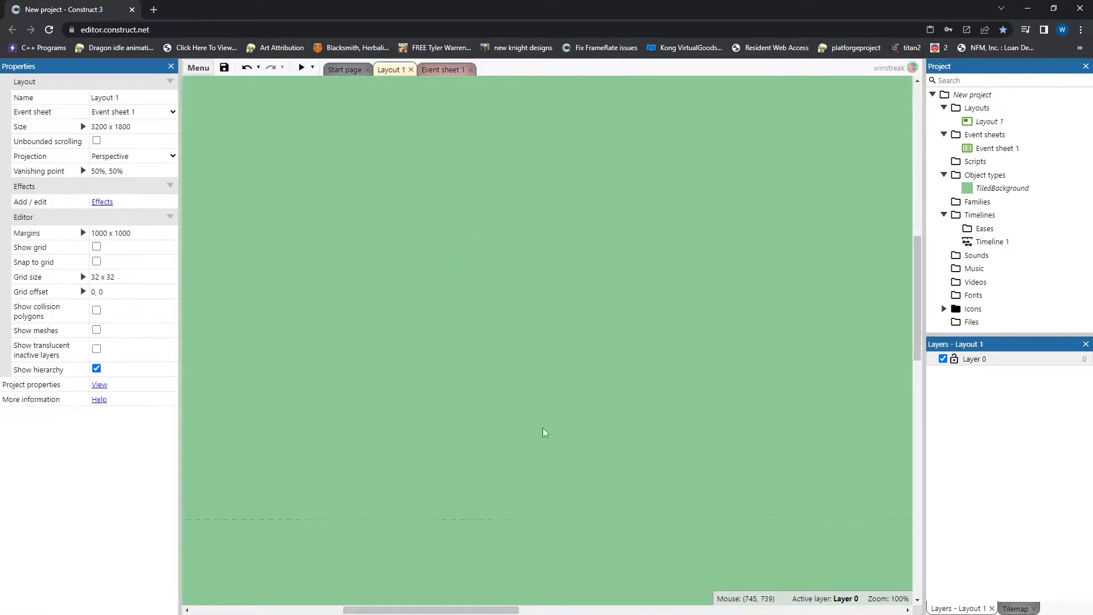
mouse_move(496, 293)
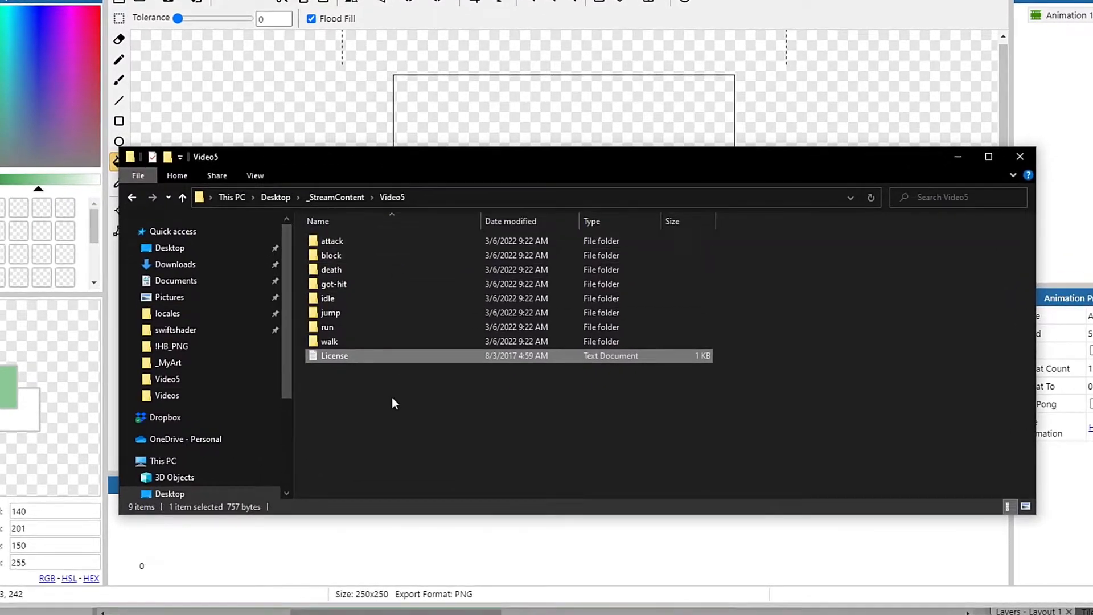
mouse_move(327, 298)
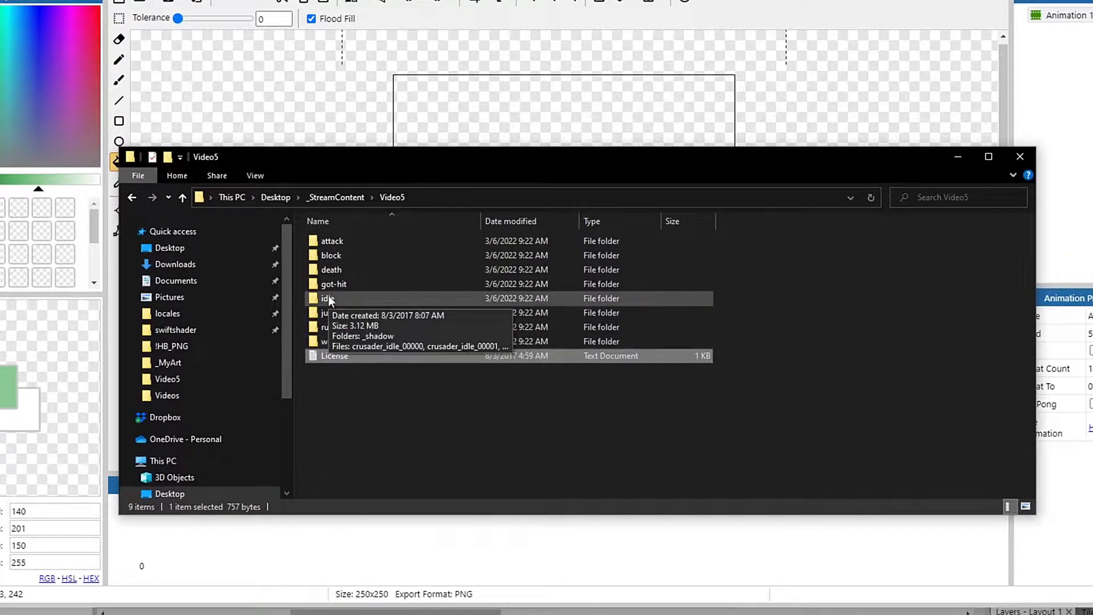
Import the 16 idle PNG frames from the Video5 idle folder and review them in the frames strip
double_click(325, 298)
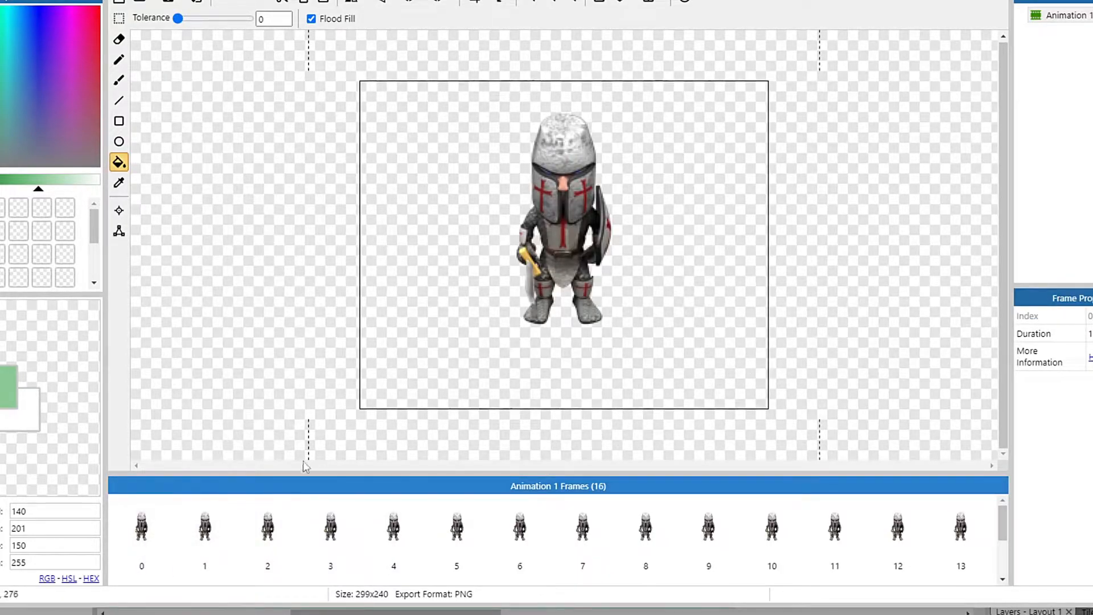
left_click(204, 528)
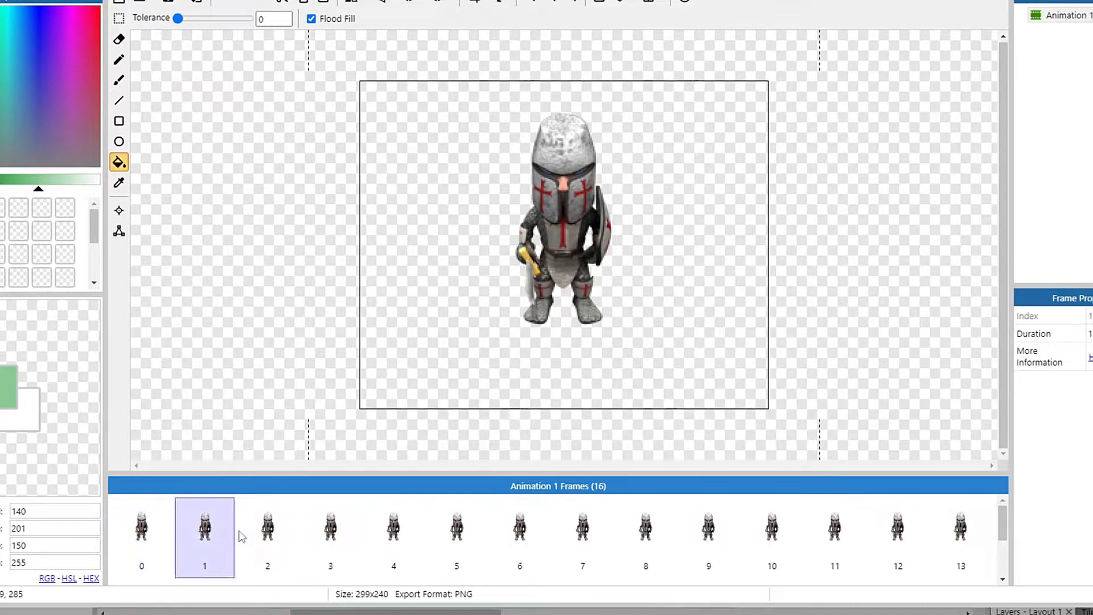
left_click(456, 537)
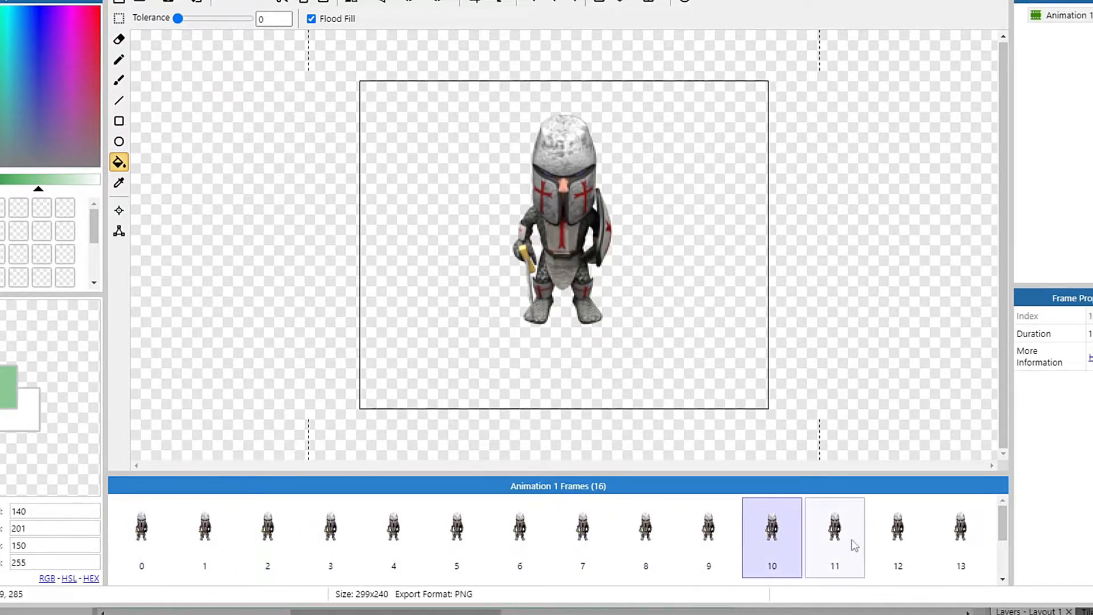
left_click(960, 535)
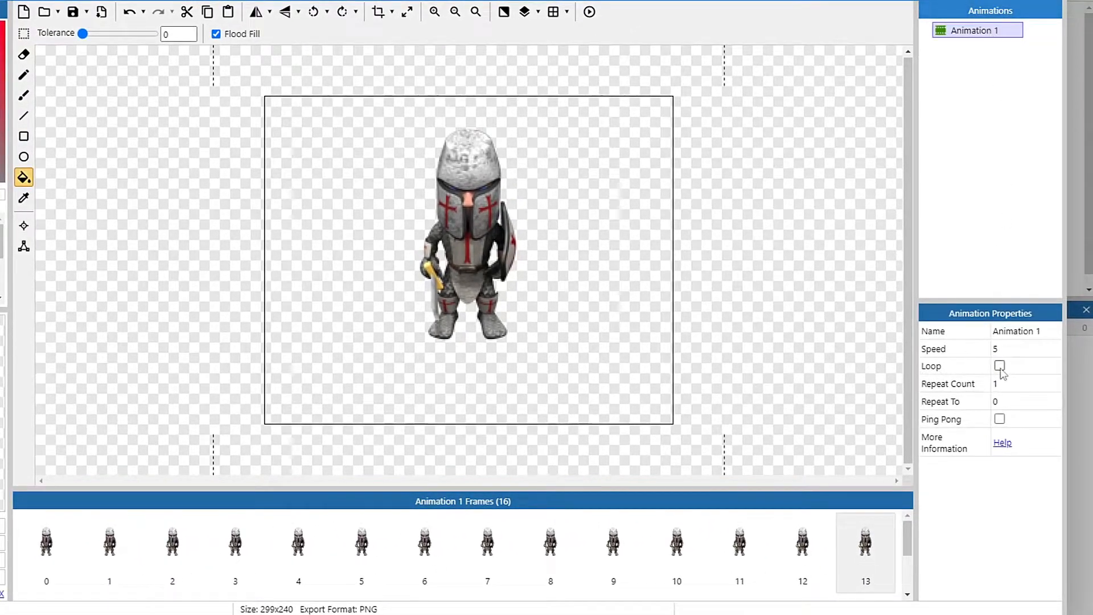
Loop the first animation and rename it Idle
left_click(998, 366)
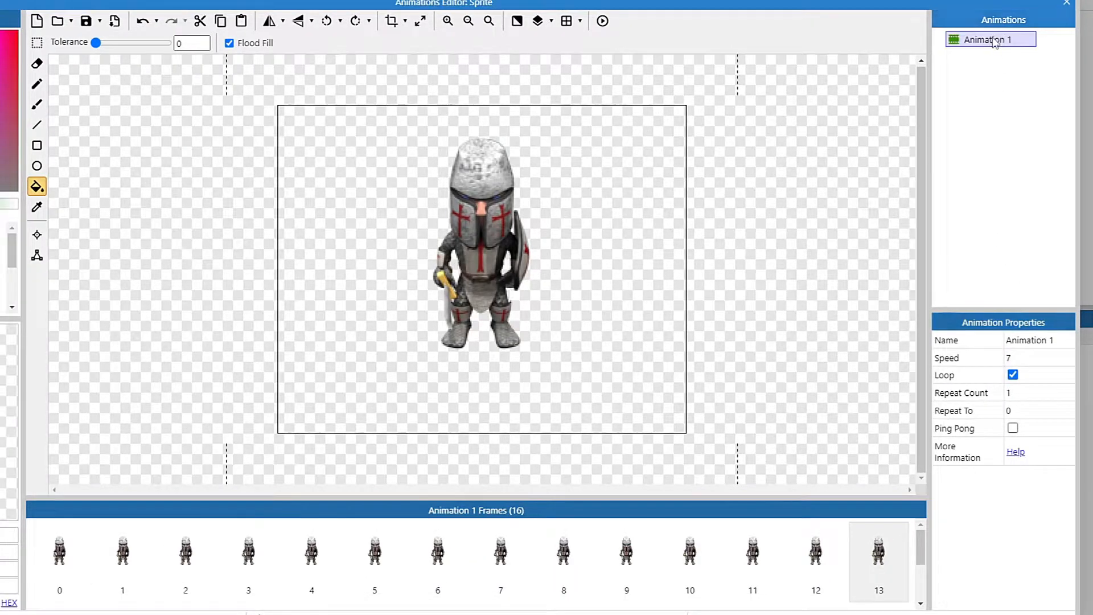
double_click(991, 40)
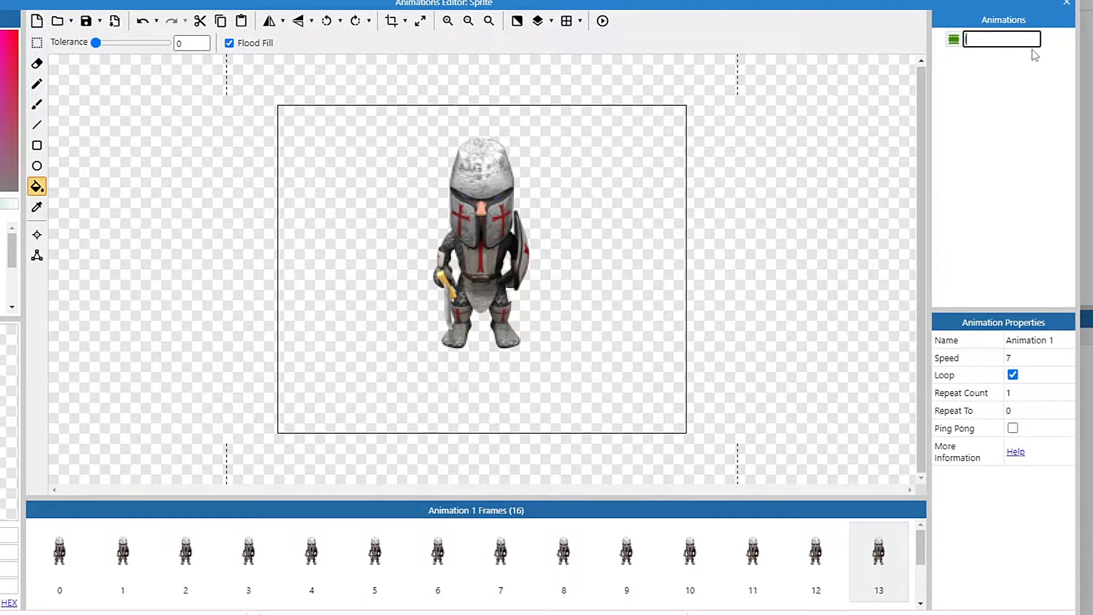
type("Idle")
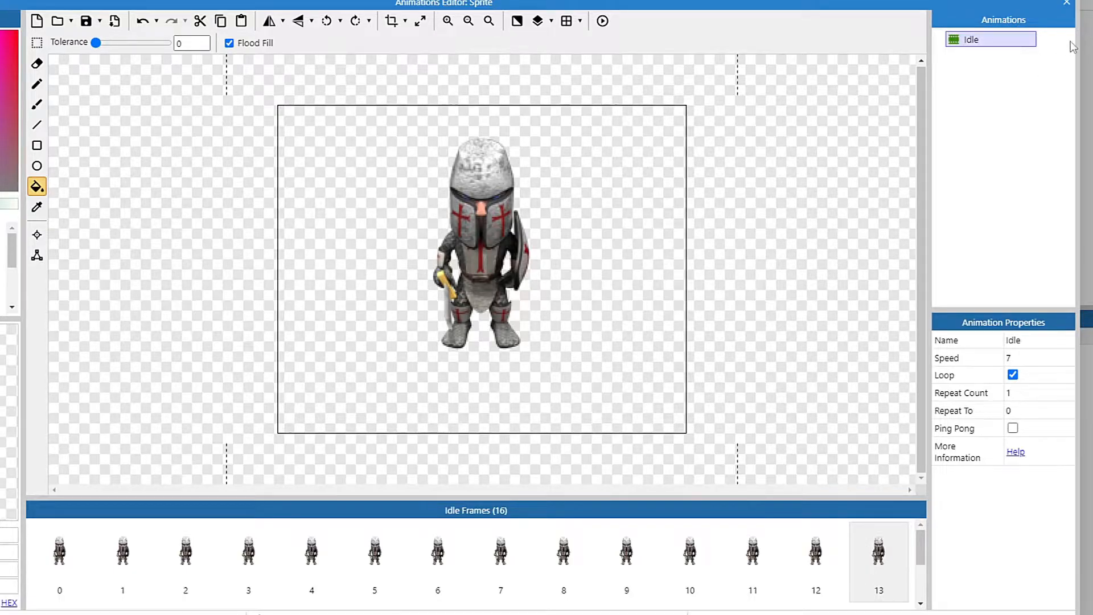
mouse_move(974, 80)
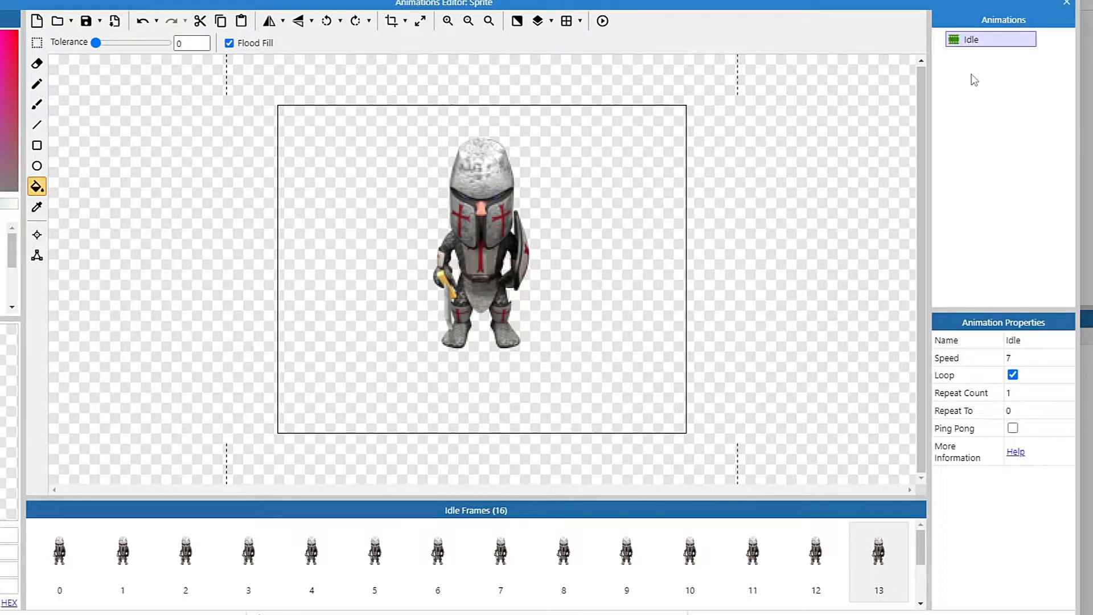
Add run animations named RunN, RunNE and onward, each looping at speed 7
right_click(990, 40)
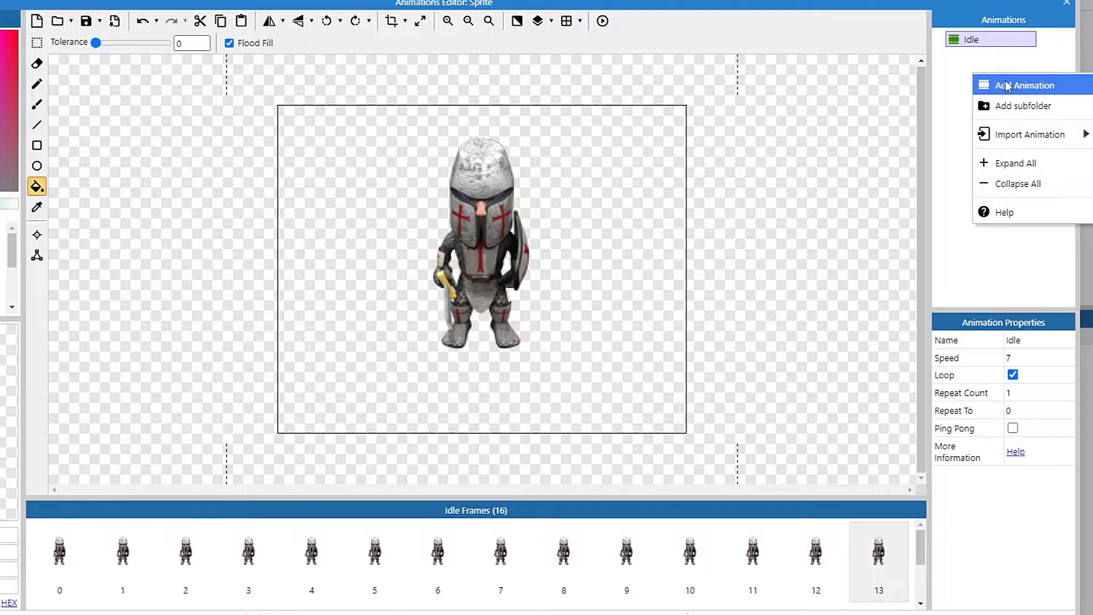
left_click(1025, 85)
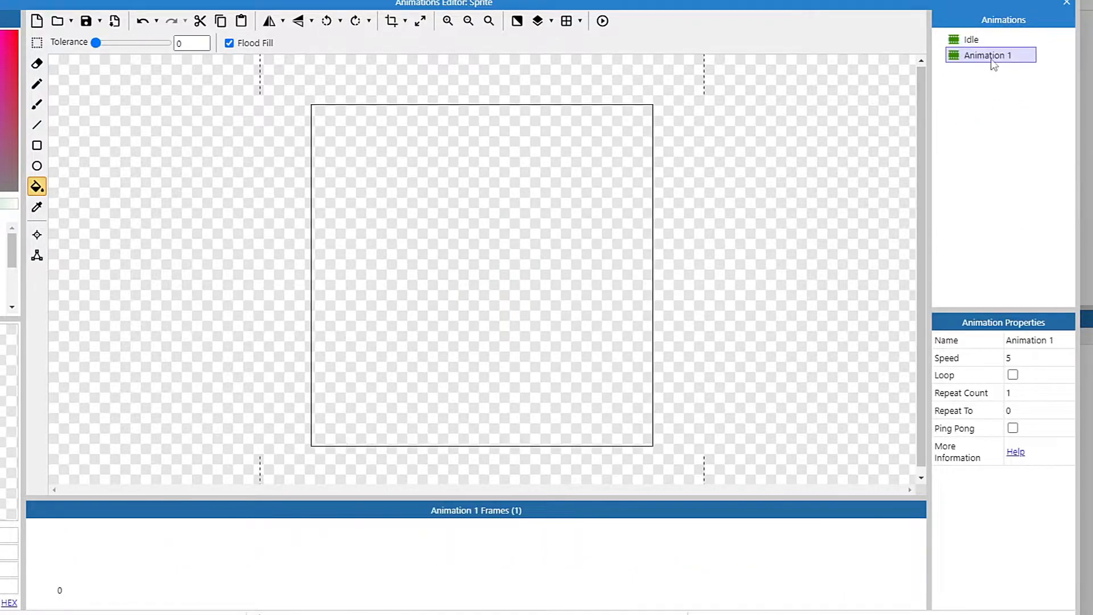
double_click(990, 55)
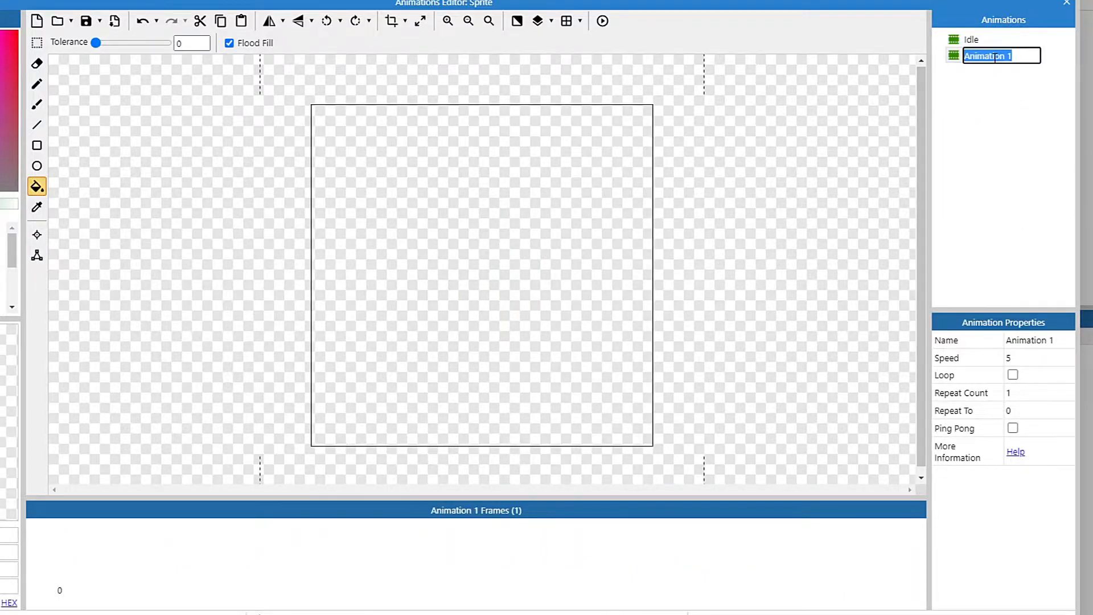
type("RunN")
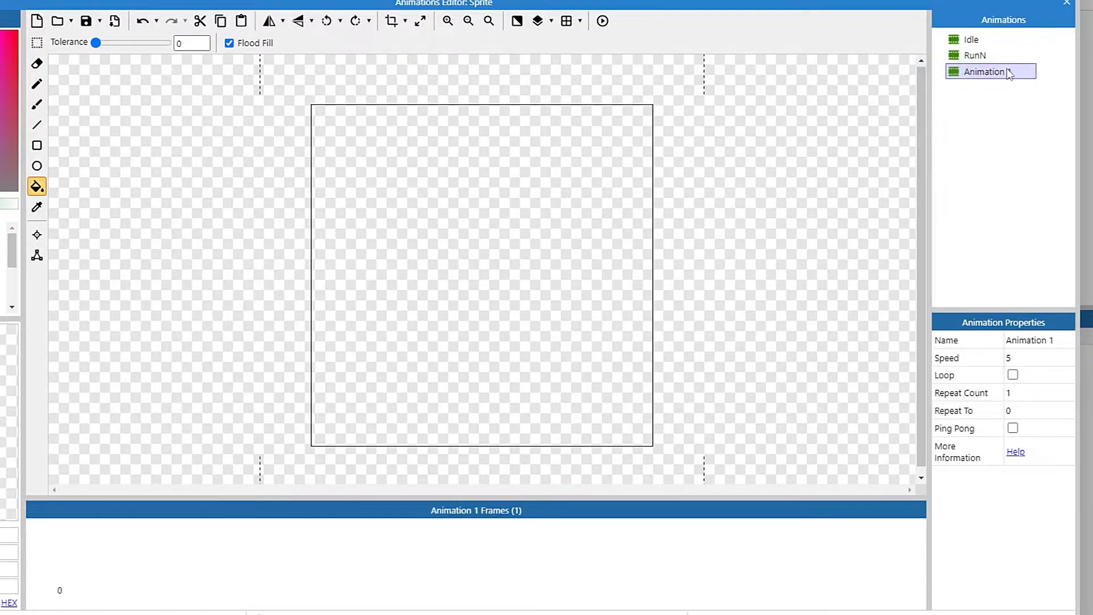
type("RunNE")
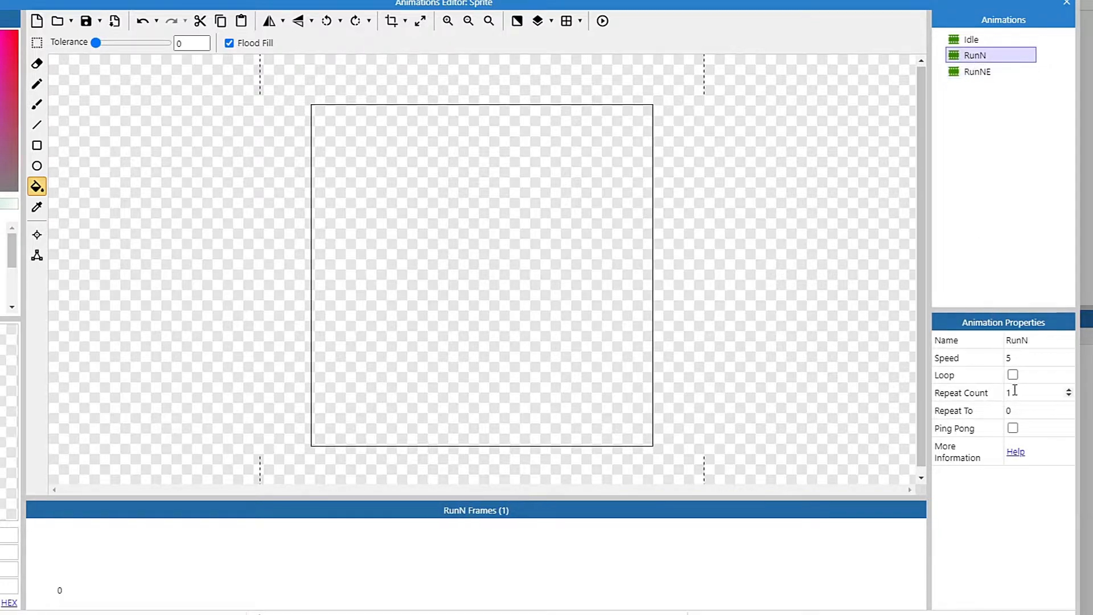
left_click(978, 72)
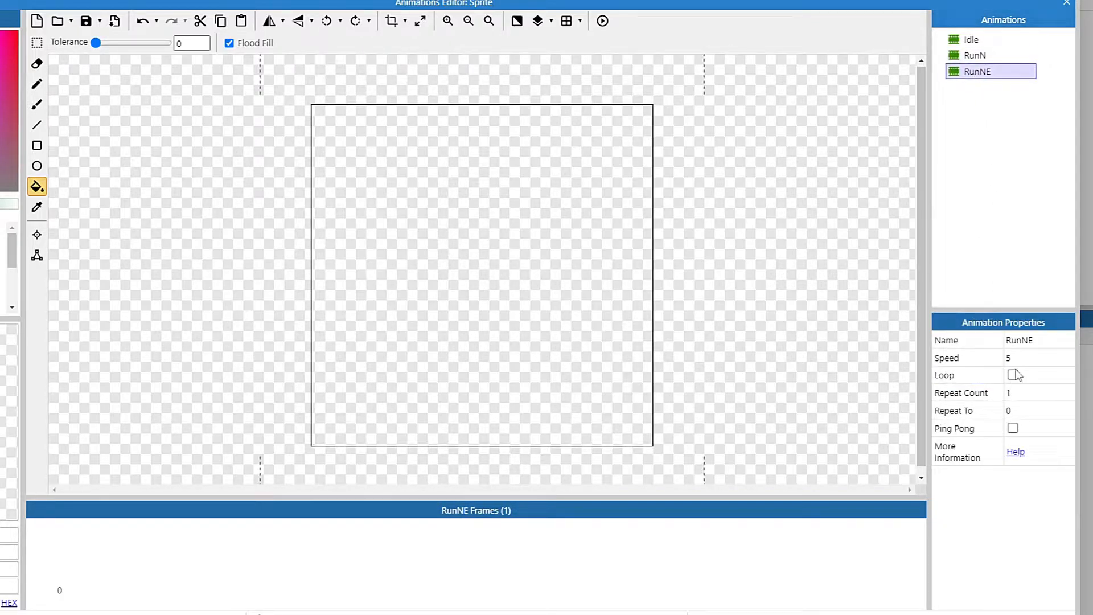
left_click(976, 55)
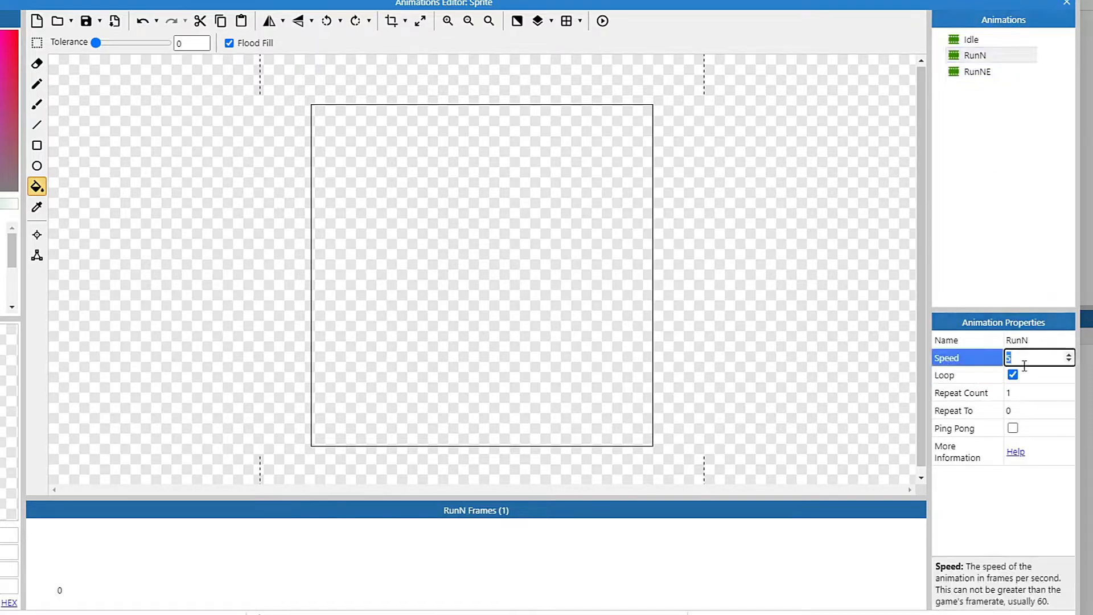
left_click(979, 72)
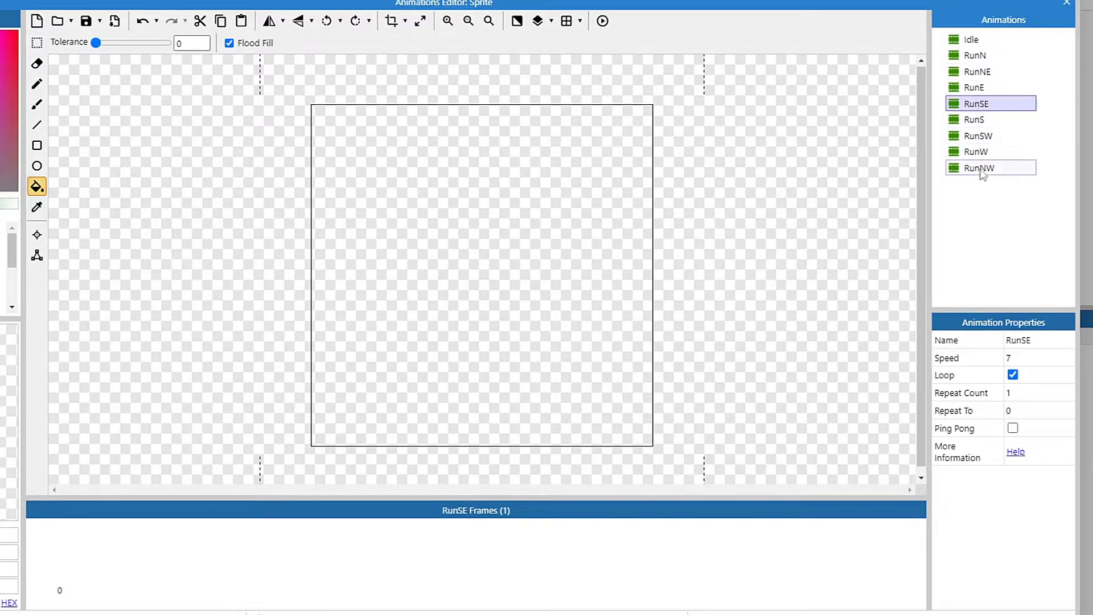
left_click(972, 39)
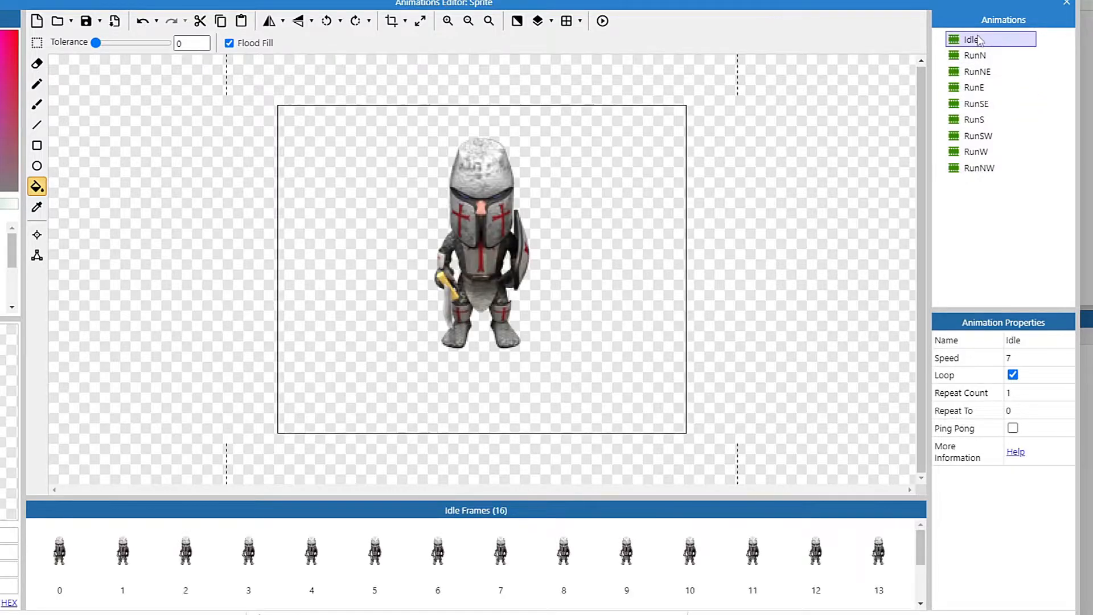
Import the crusader_run PNG frames from the run folder into RunN
left_click(976, 55)
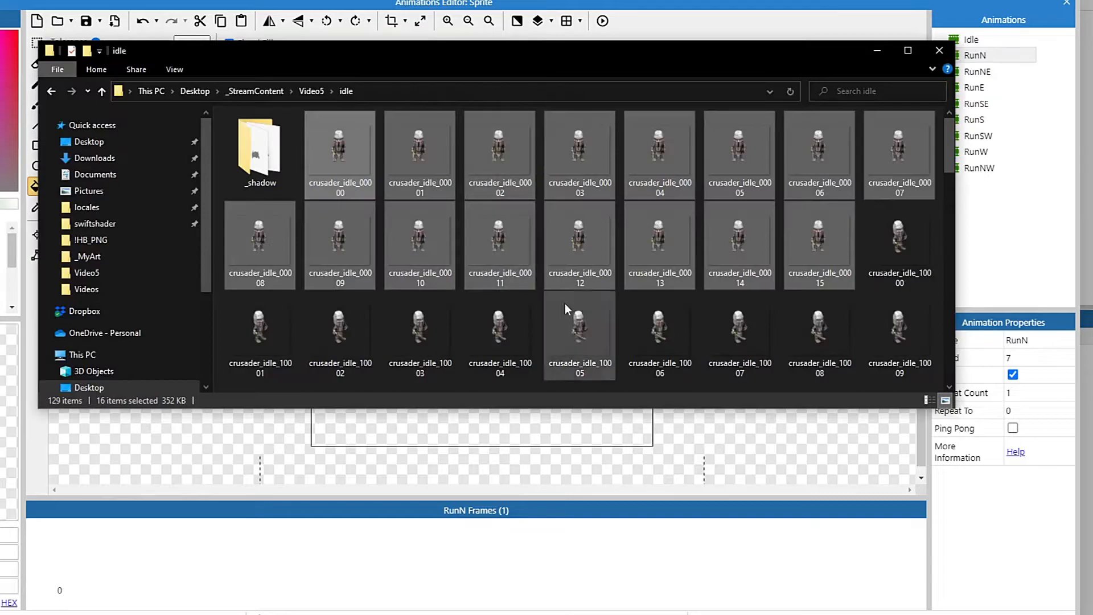
mouse_move(101, 91)
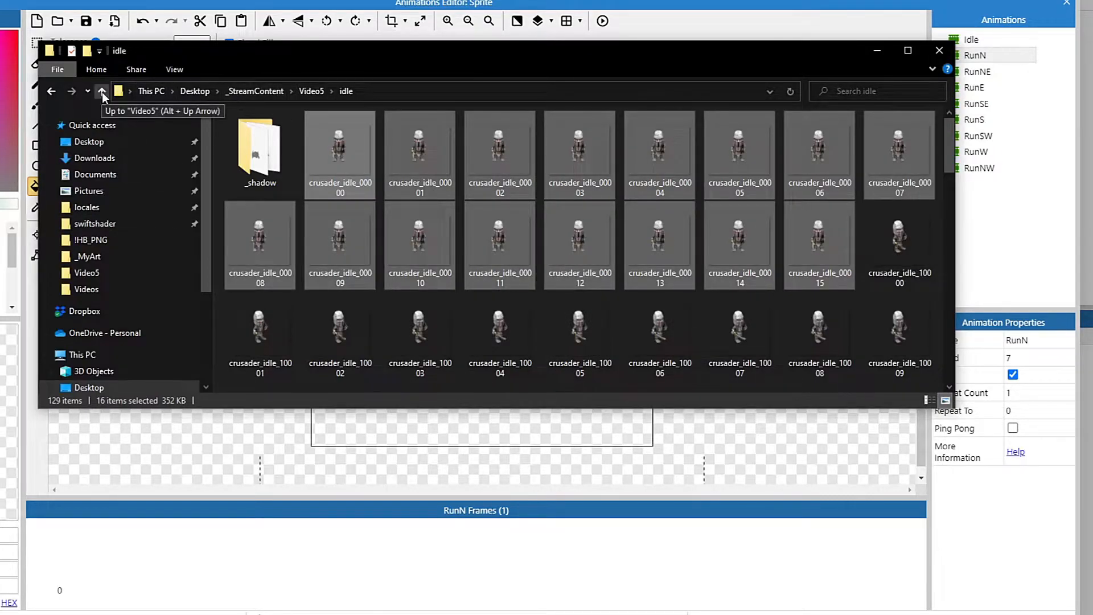
left_click(101, 91)
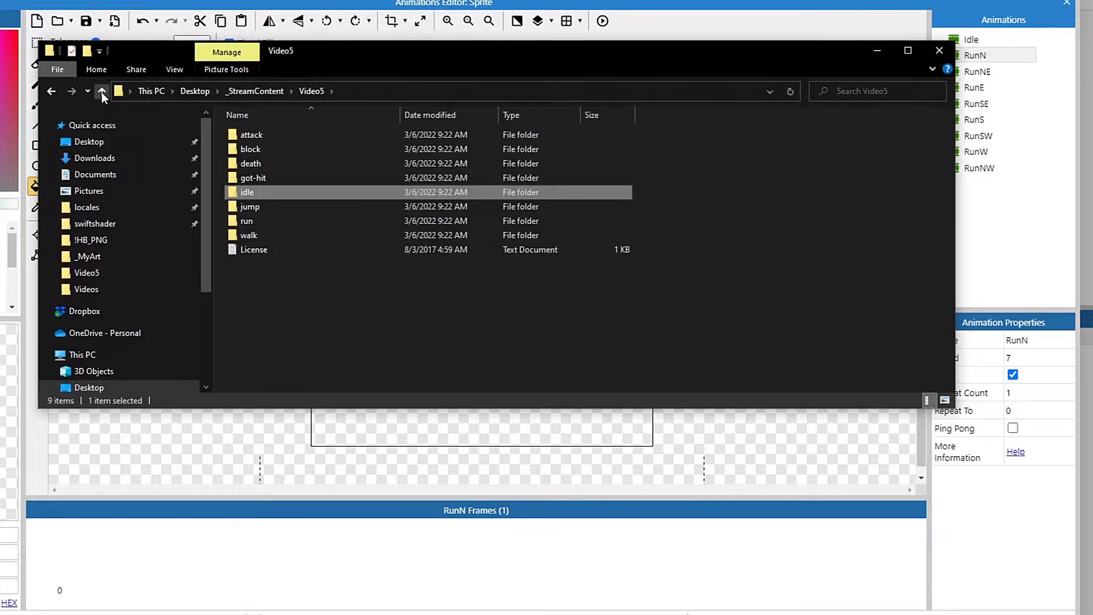
double_click(246, 221)
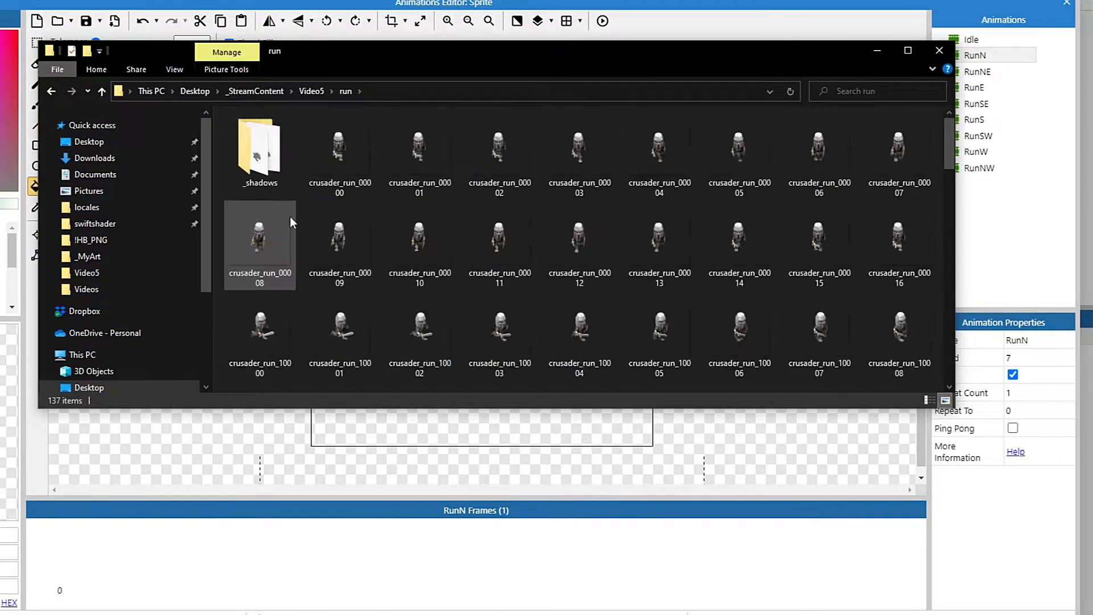
left_click(819, 240)
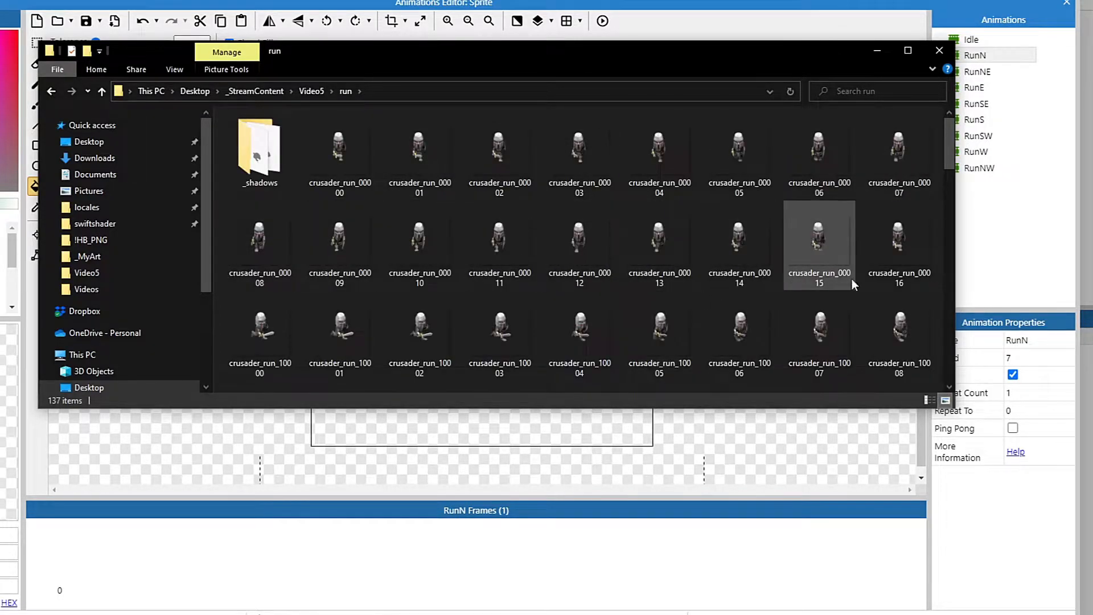
left_click(898, 245)
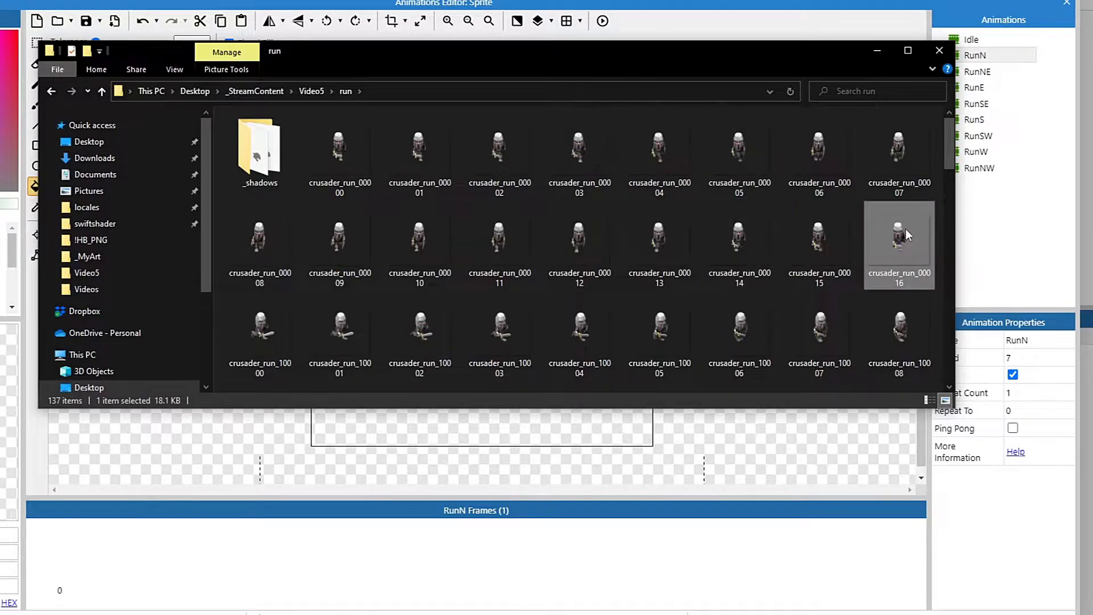
mouse_move(876, 258)
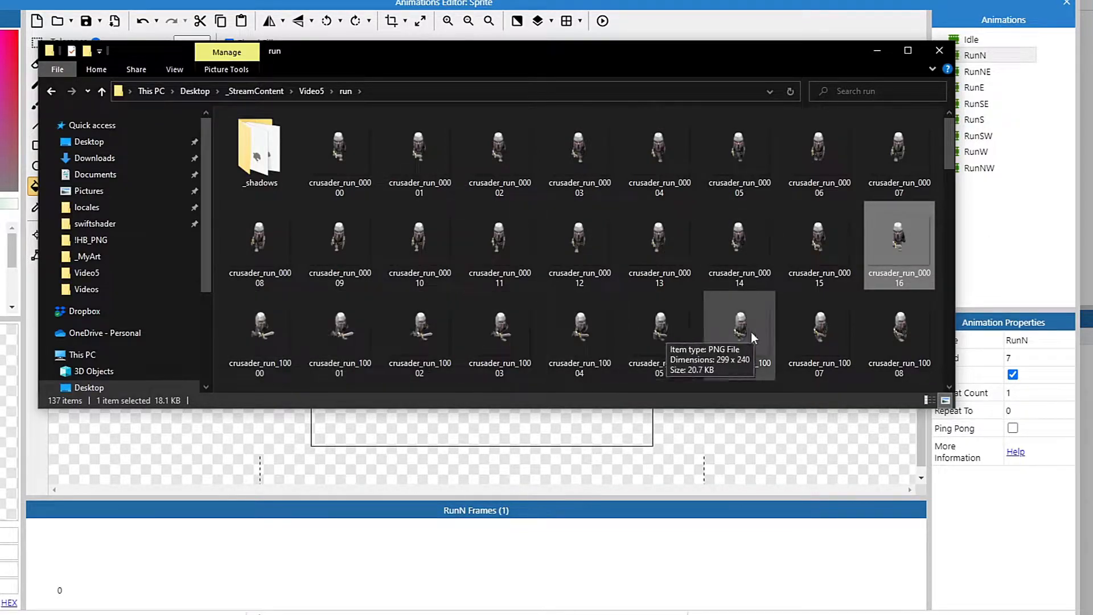
mouse_move(922, 282)
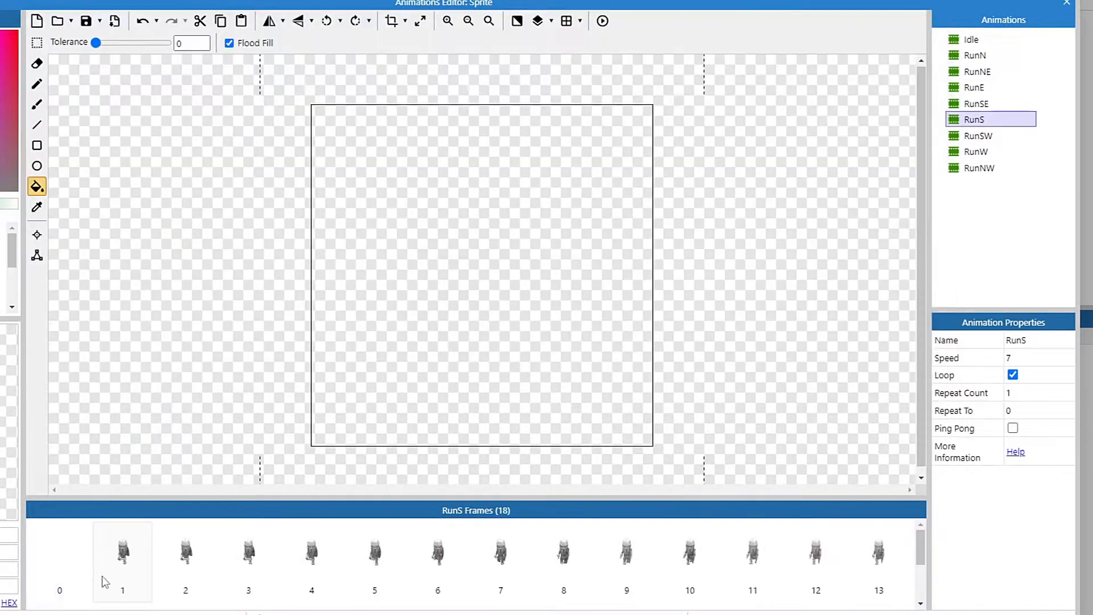
Fill the remaining run animations such as RunS and RunNW with their run frames
left_click(59, 553)
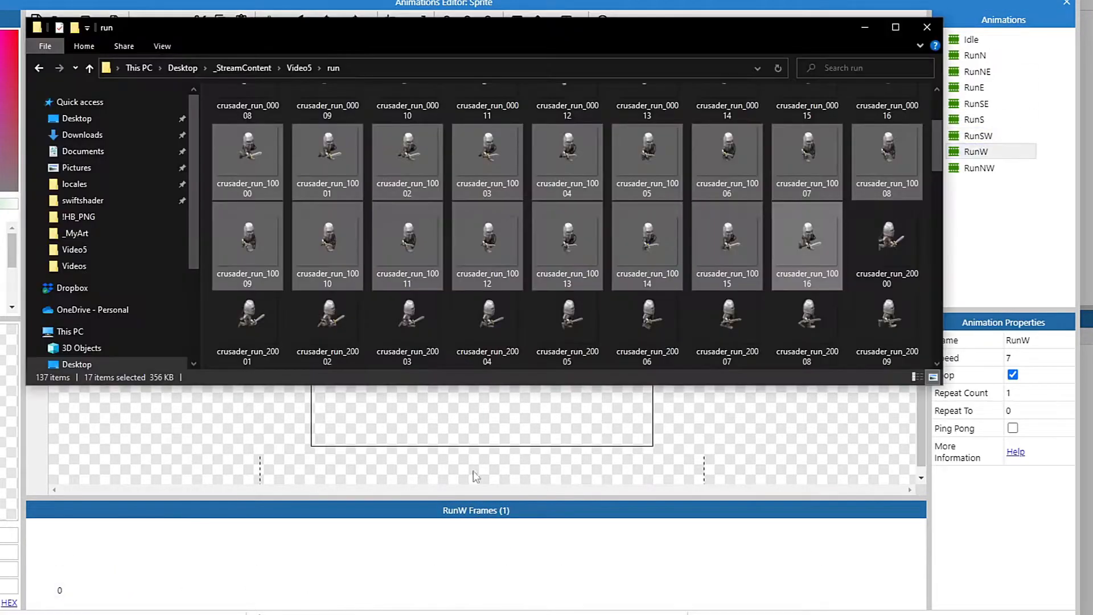
left_click(974, 87)
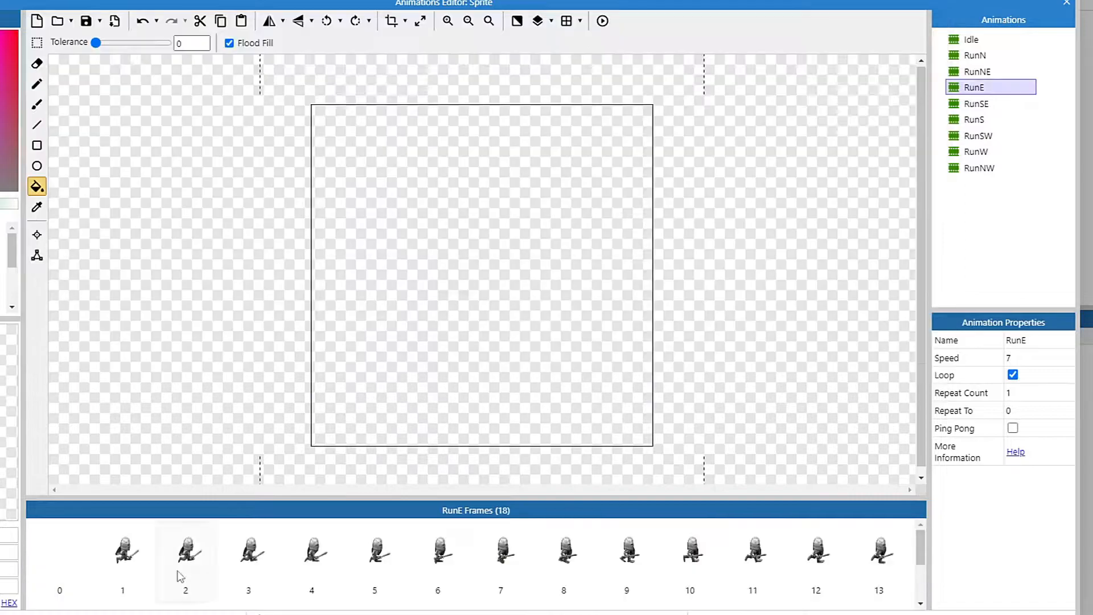
left_click(979, 168)
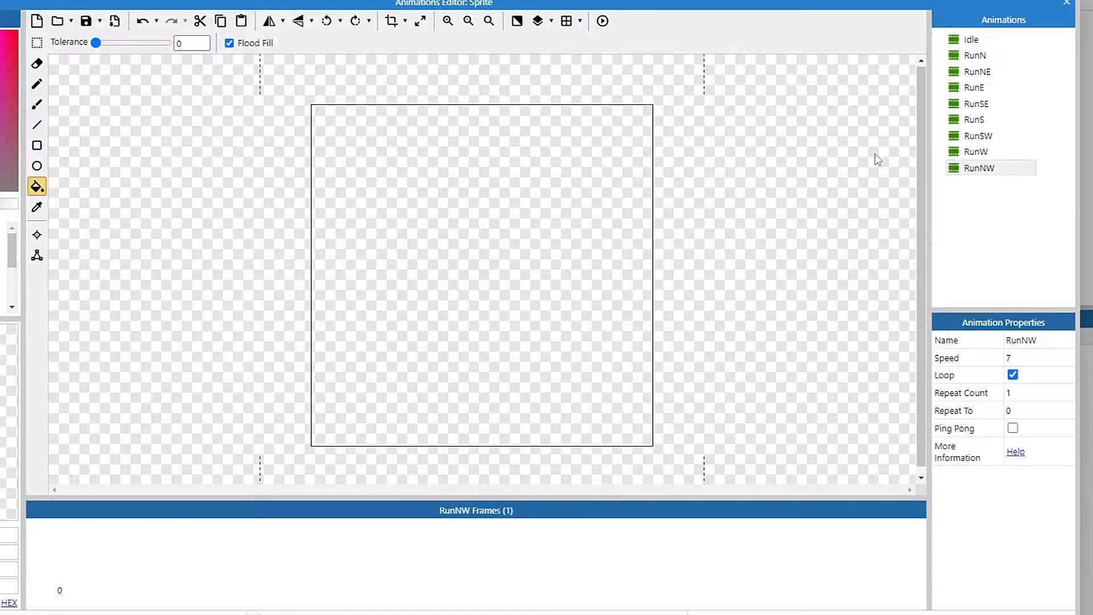
left_click(975, 151)
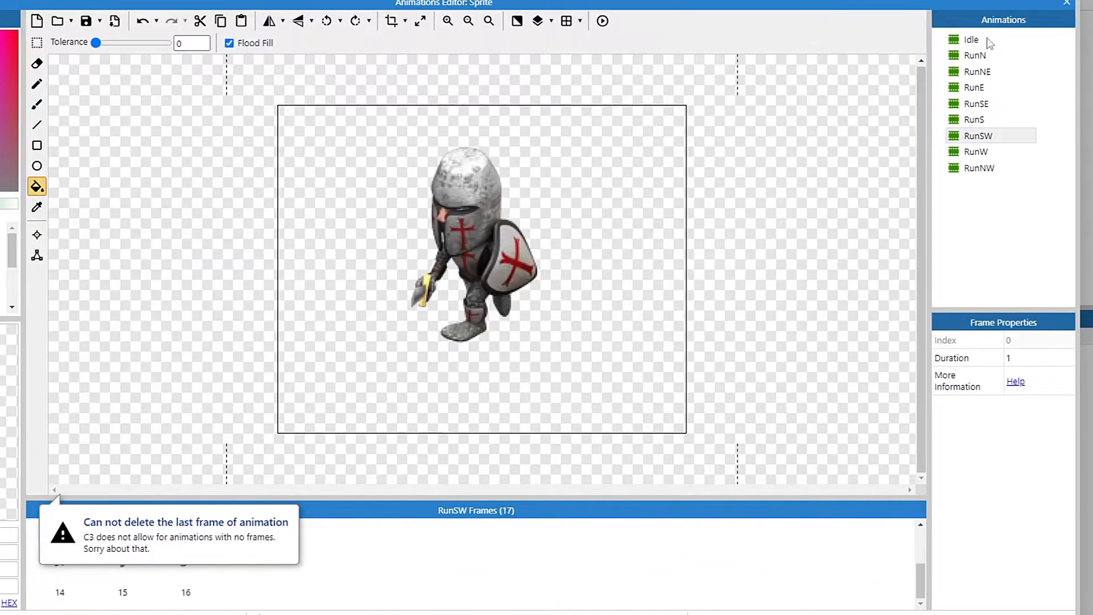
Give the knight sprite the 8 Direction movement behavior
left_click(979, 167)
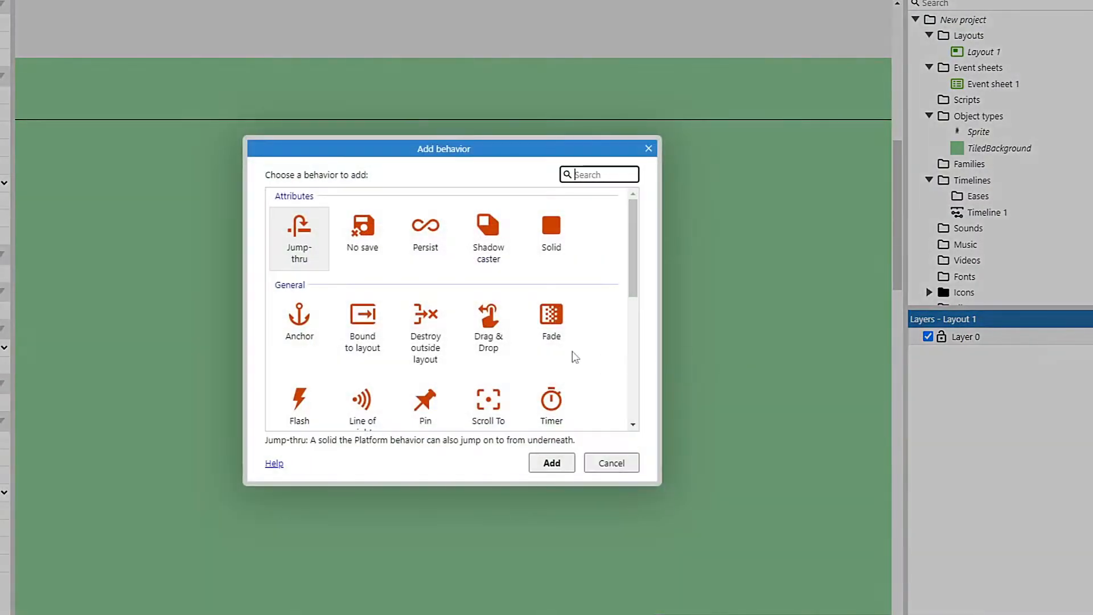
type("8")
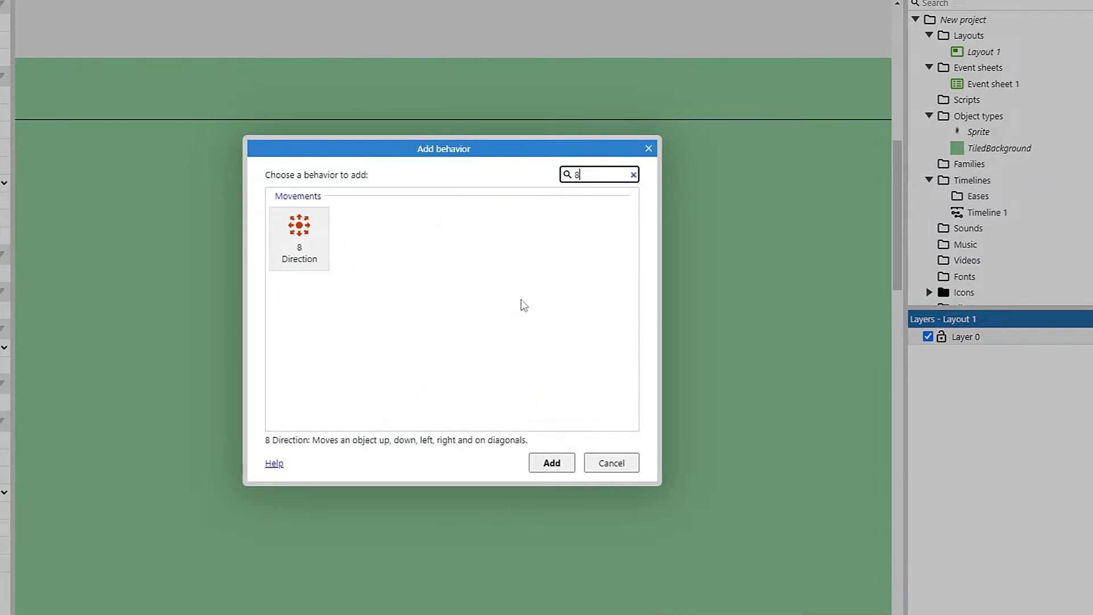
left_click(550, 463)
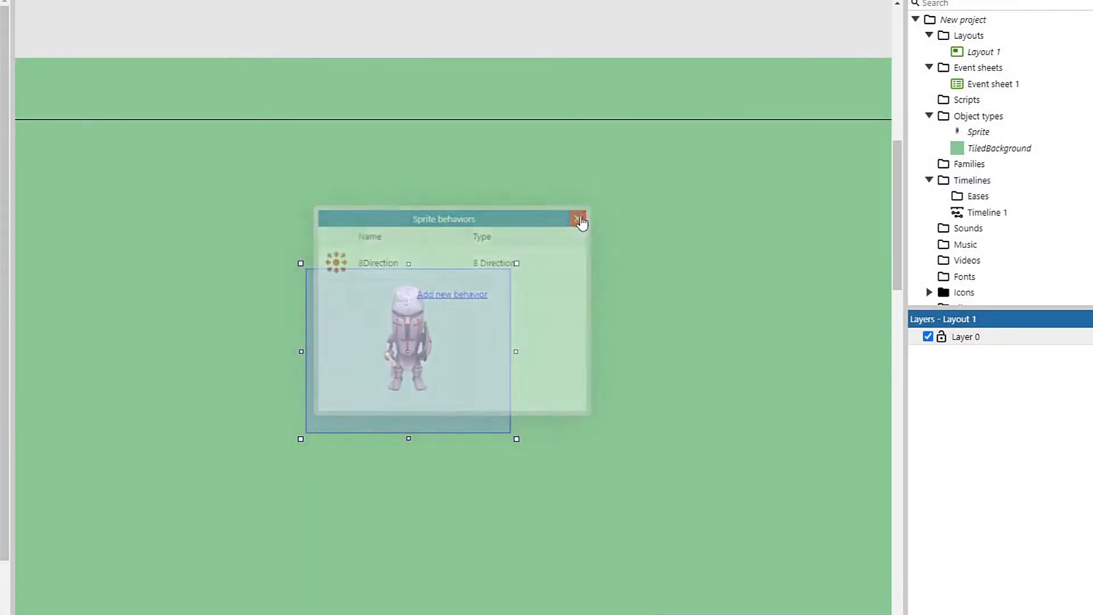
left_click(577, 218)
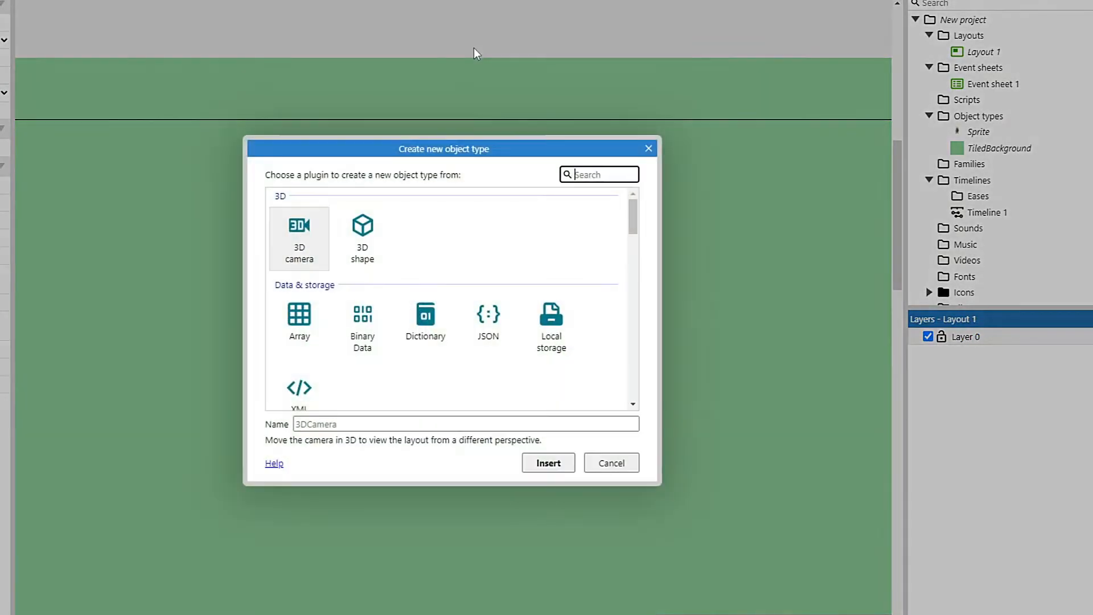
Insert the Keyboard object and add 'Key is down' events for Up, Right, Down and Left arrows
left_click(547, 462)
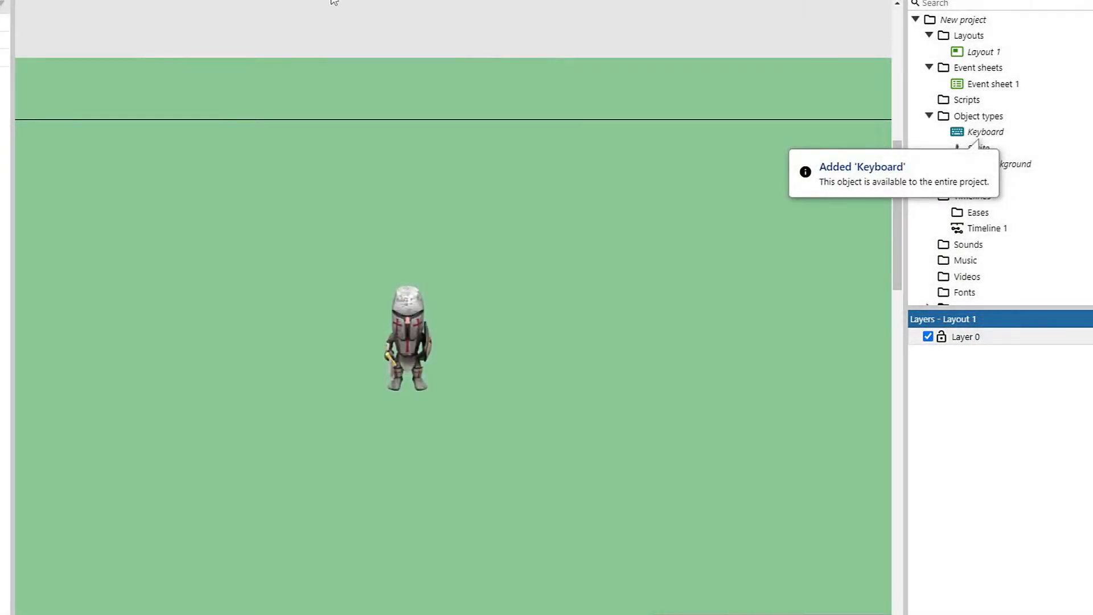
left_click(995, 84)
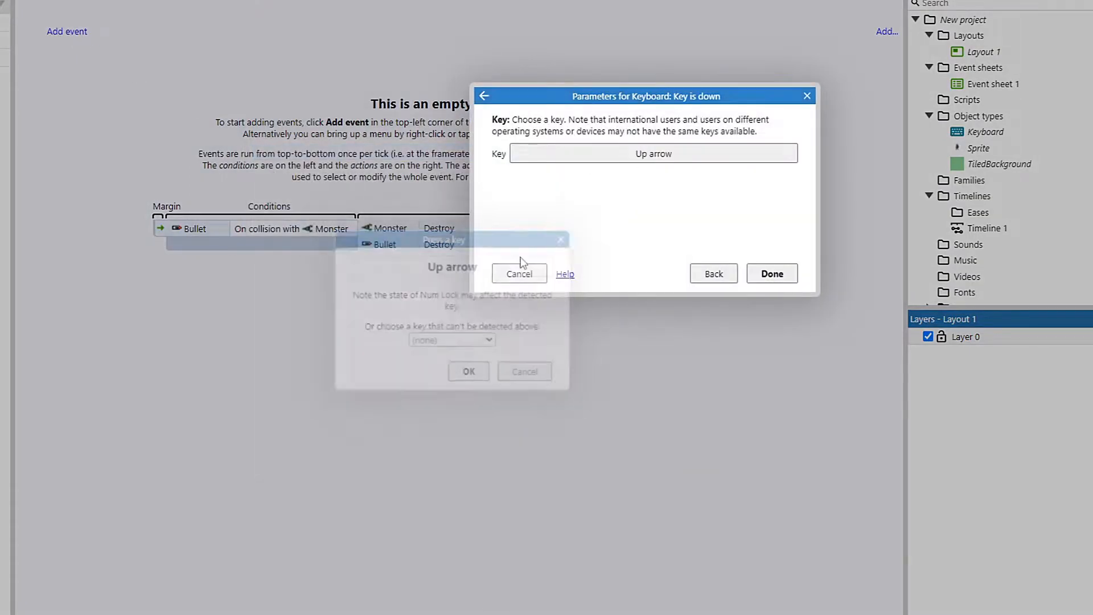
left_click(771, 273)
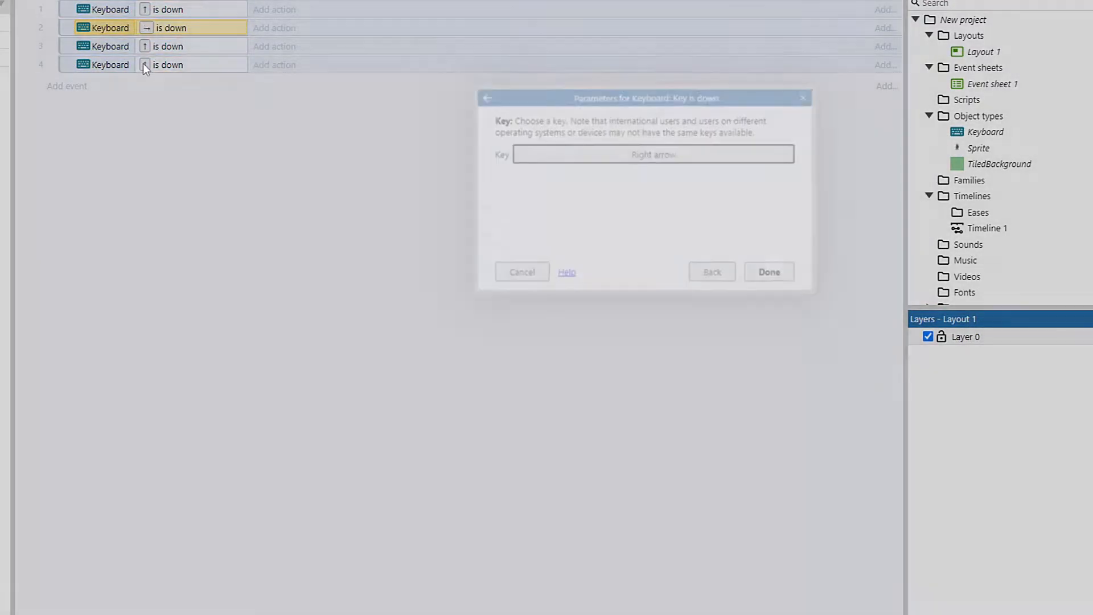
left_click(767, 272)
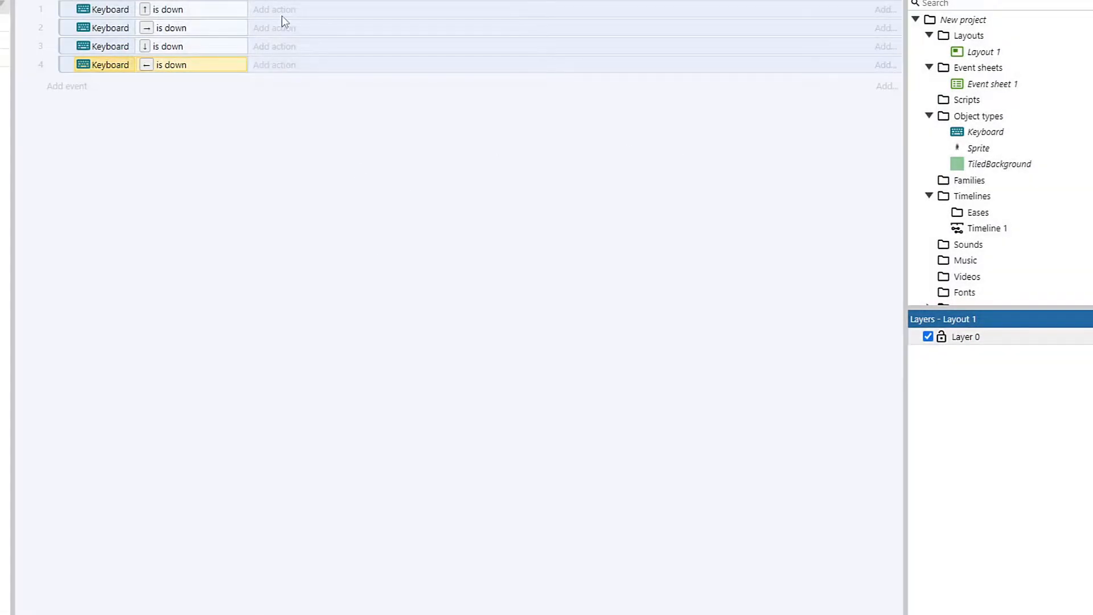
Give the arrow-key events Sprite 'Set animation' actions for RunN, RunE, RunS and RunW
left_click(274, 65)
type("\"r")
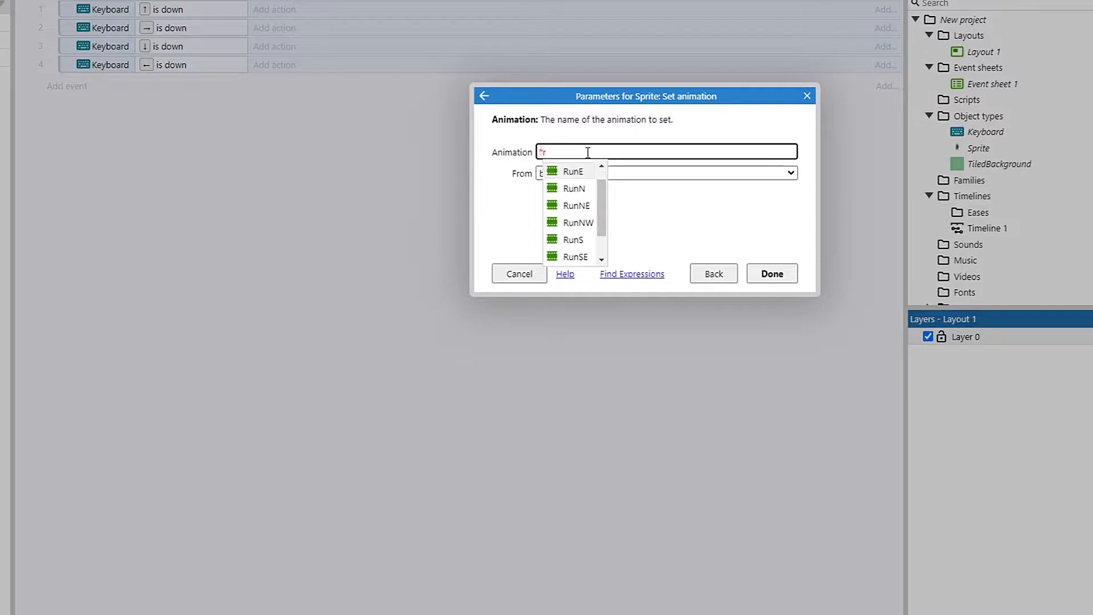
left_click(771, 273)
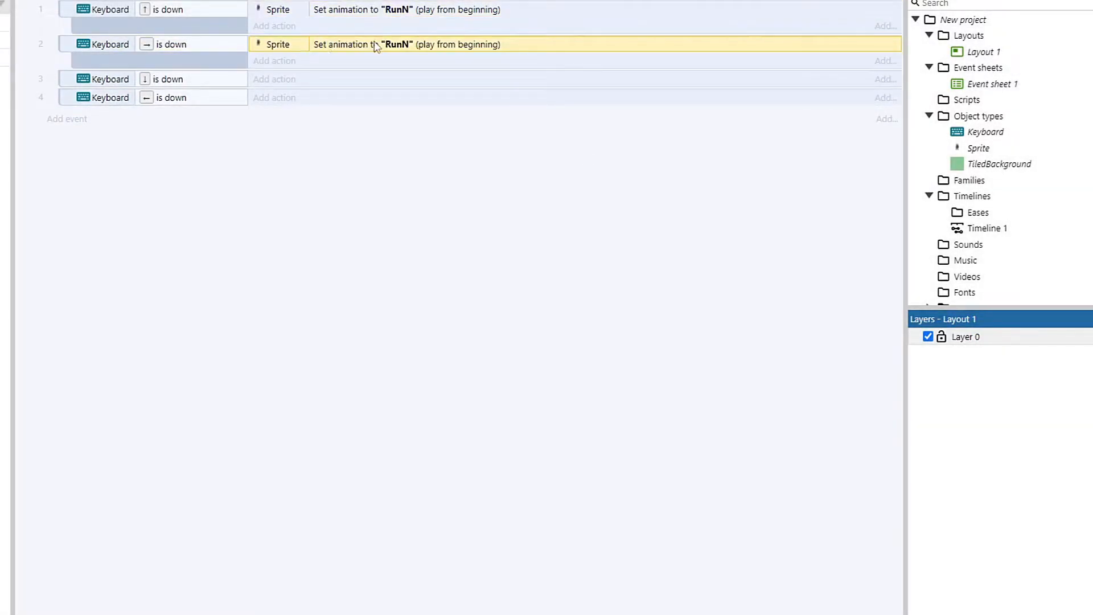
double_click(407, 44)
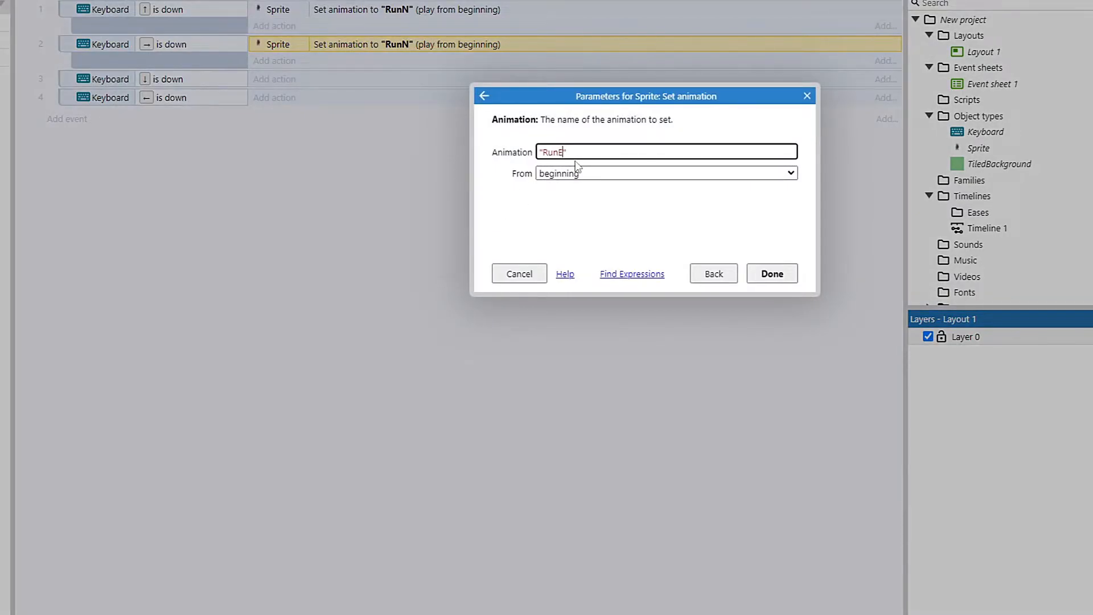
left_click(771, 273)
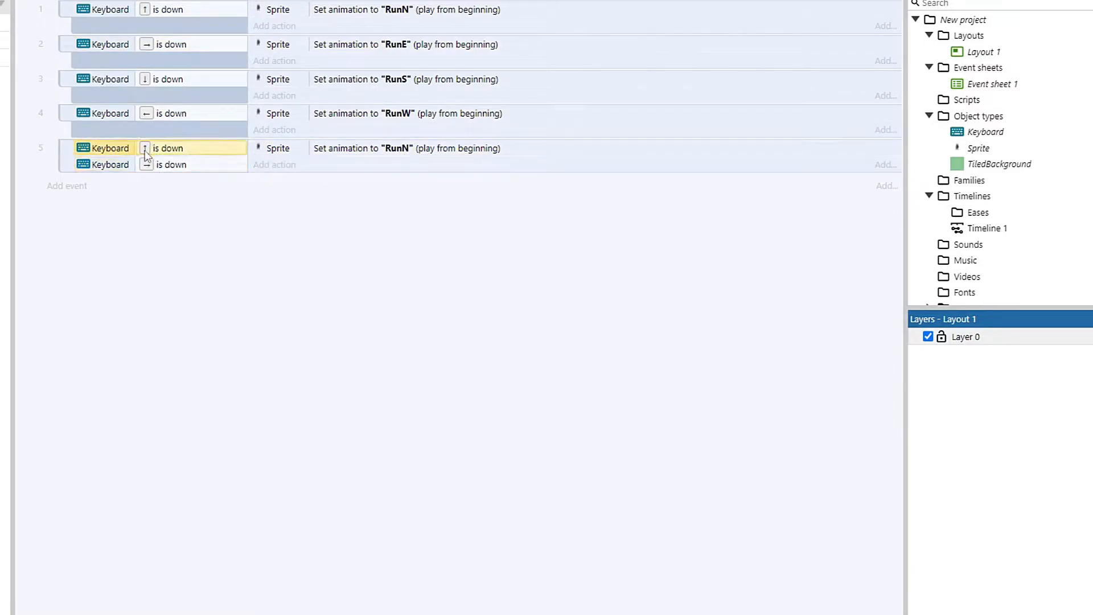
Set the up-and-right event to RunNE and add a right-arrow condition to the RunN event
left_click(406, 148)
type("E")
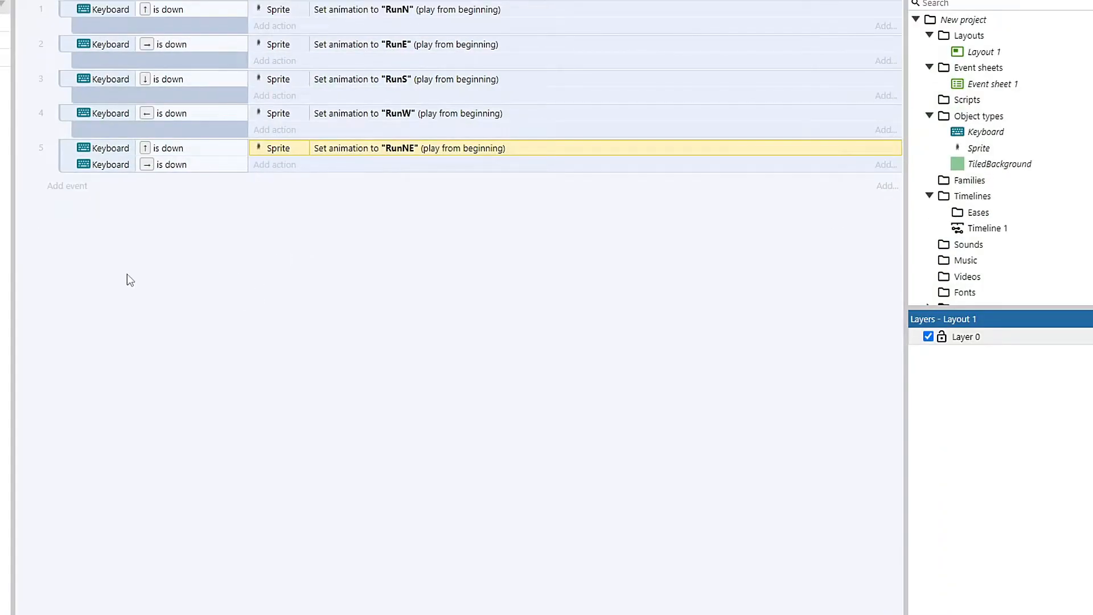
left_click(105, 164)
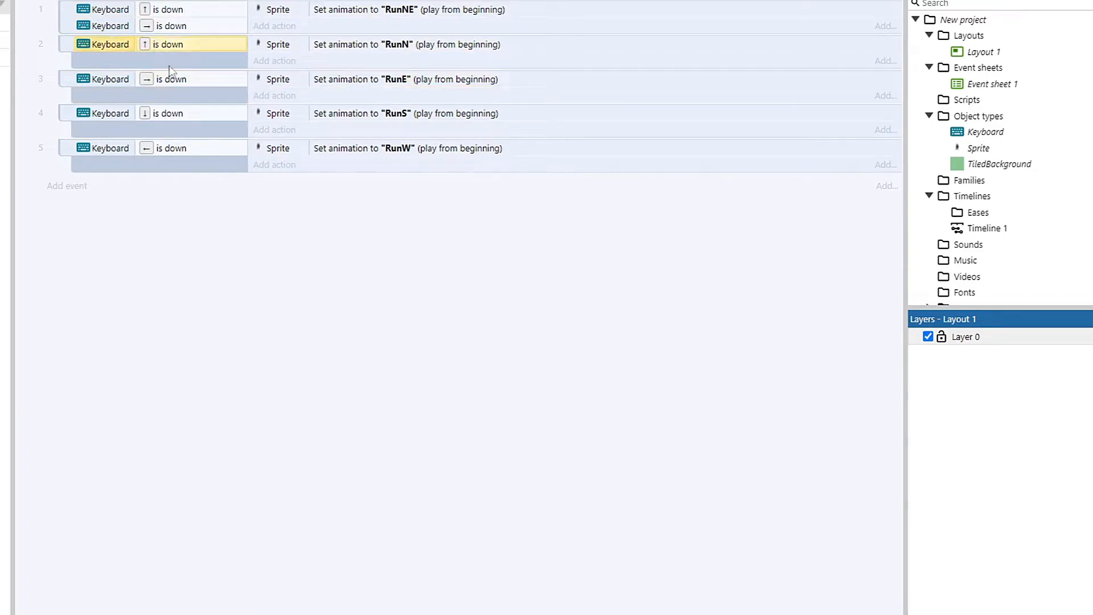
left_click(171, 26)
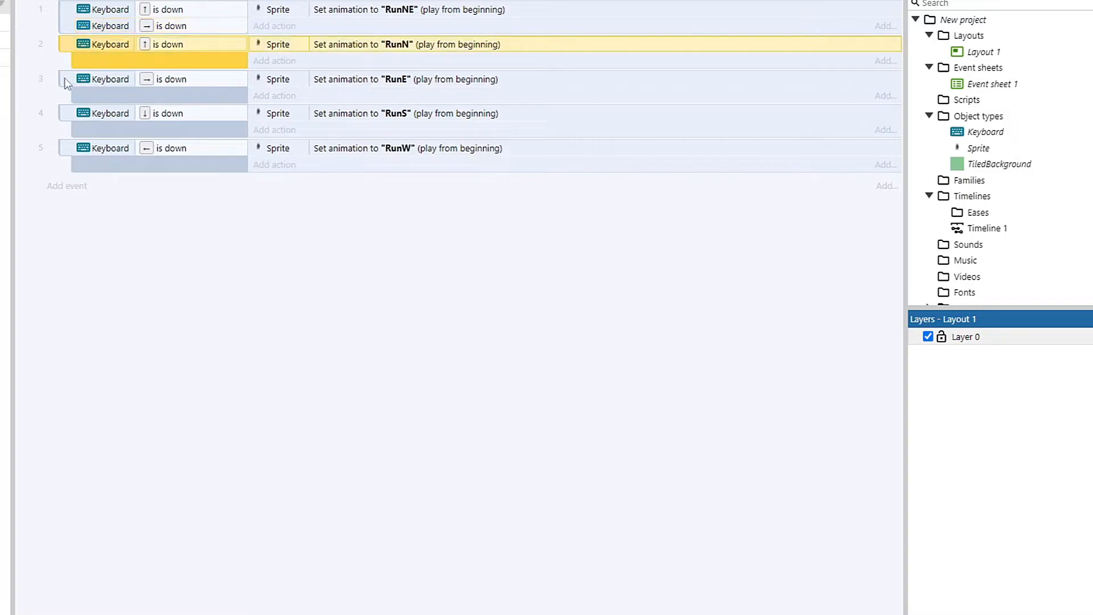
mouse_move(119, 28)
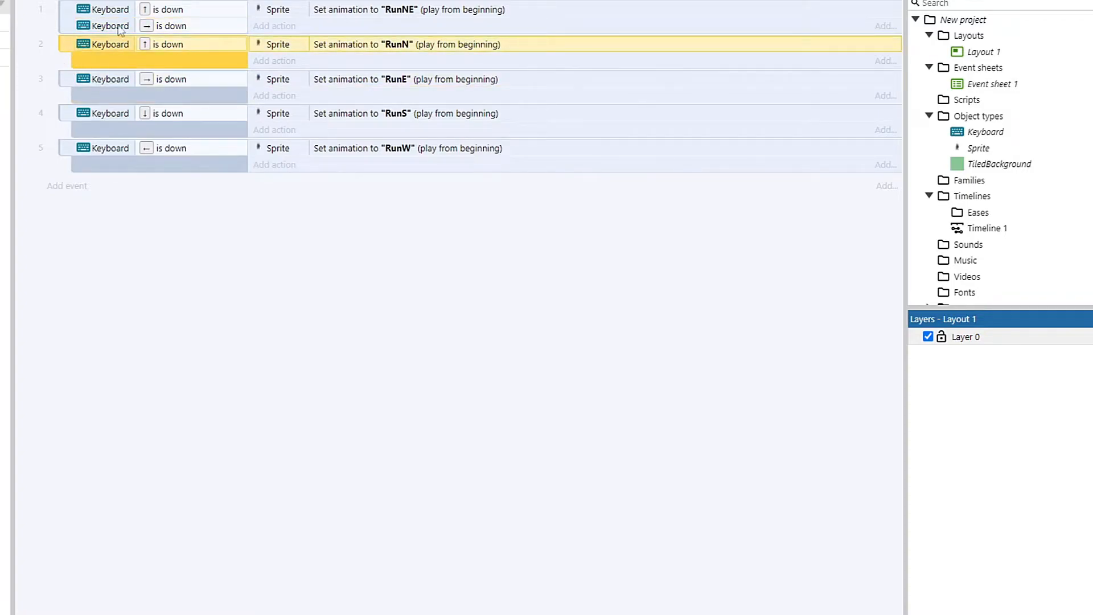
mouse_move(70, 45)
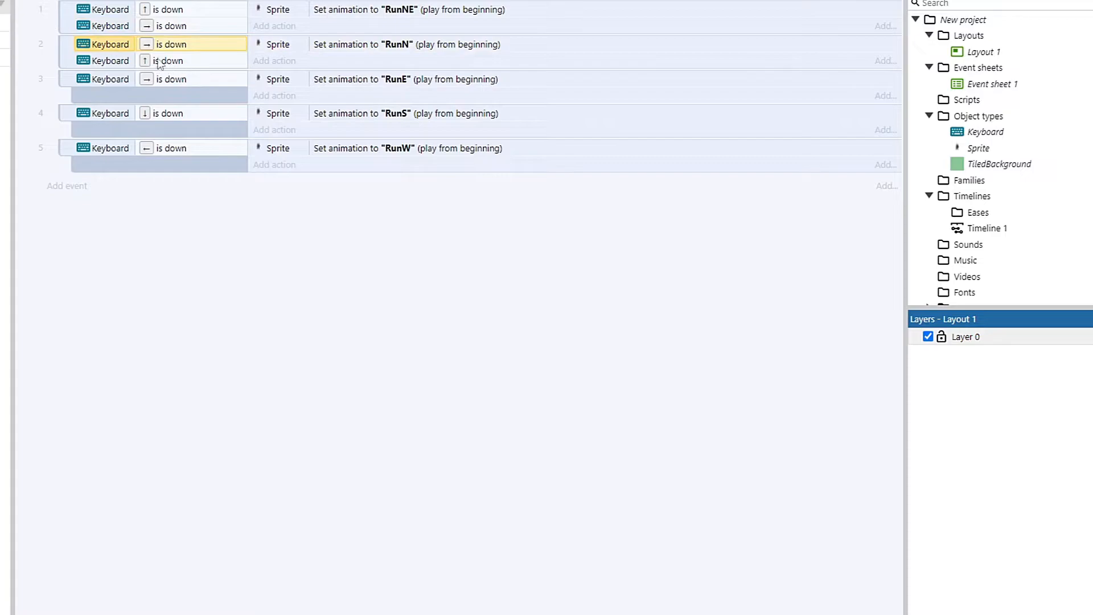
left_click(170, 44)
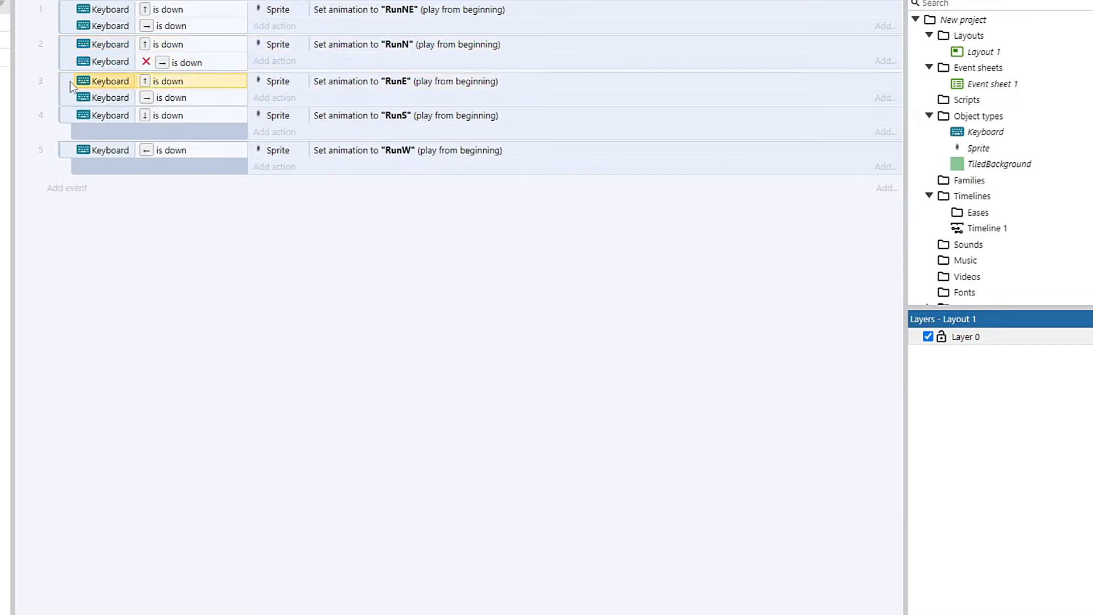
Invert the RunE event's up condition and give RunN a second inverted key condition
right_click(108, 81)
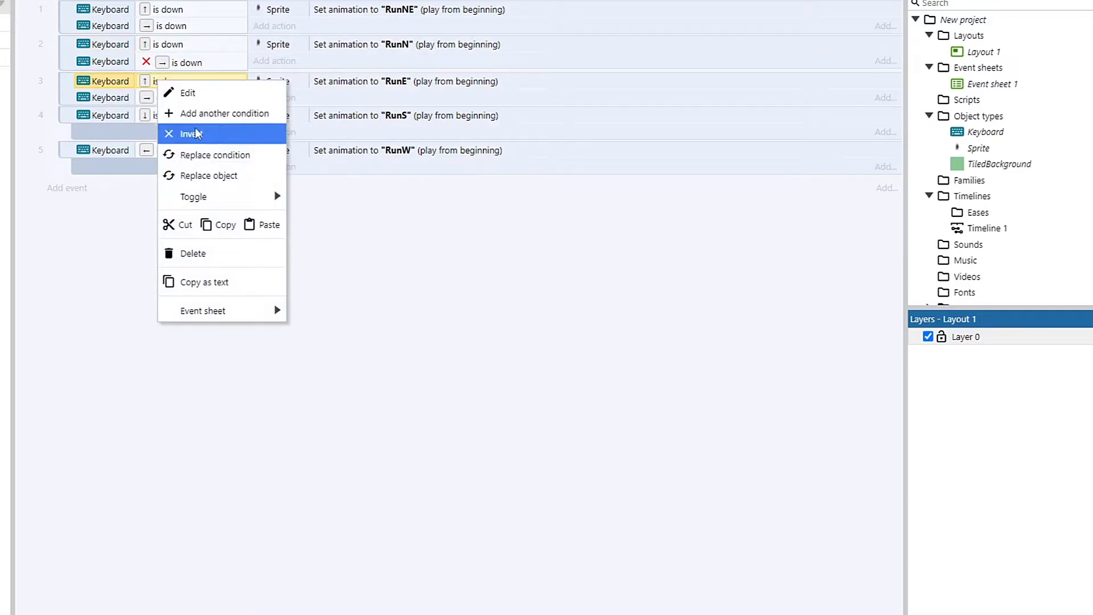
left_click(190, 134)
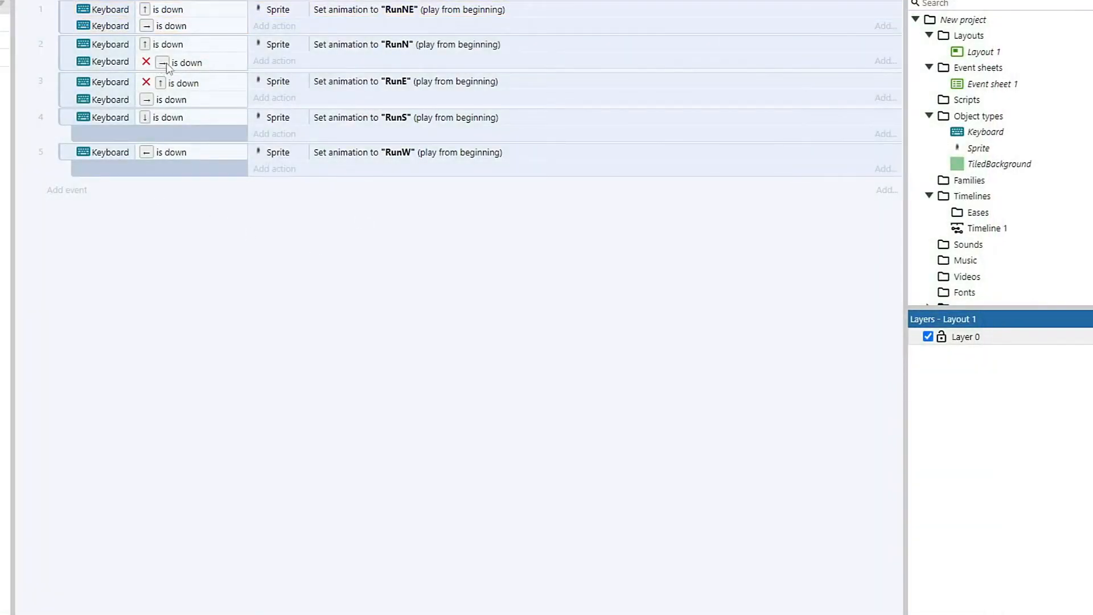
left_click(185, 62)
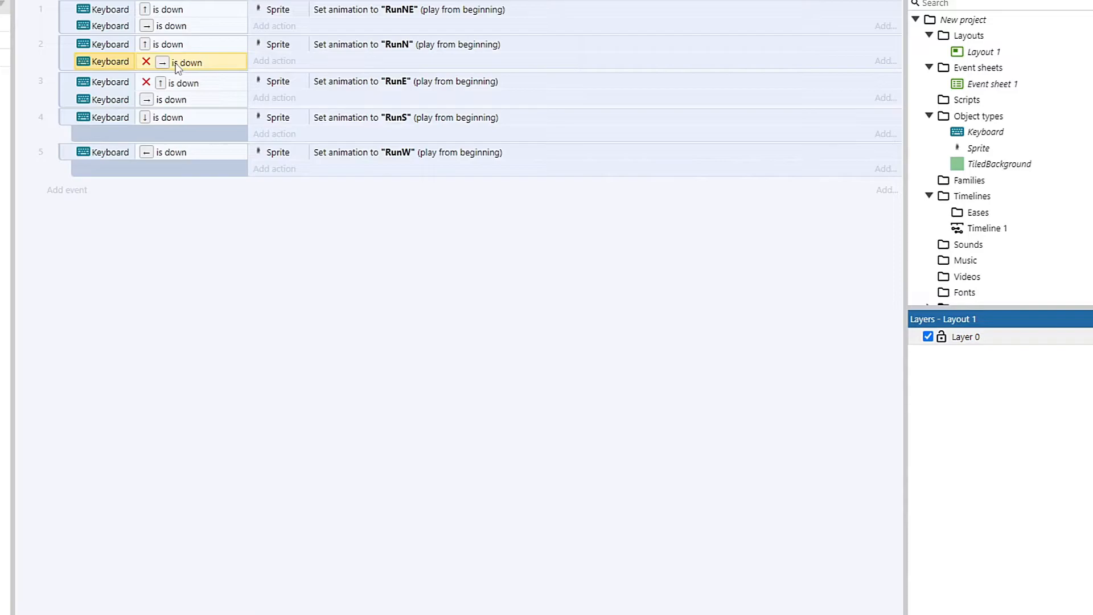
double_click(186, 62)
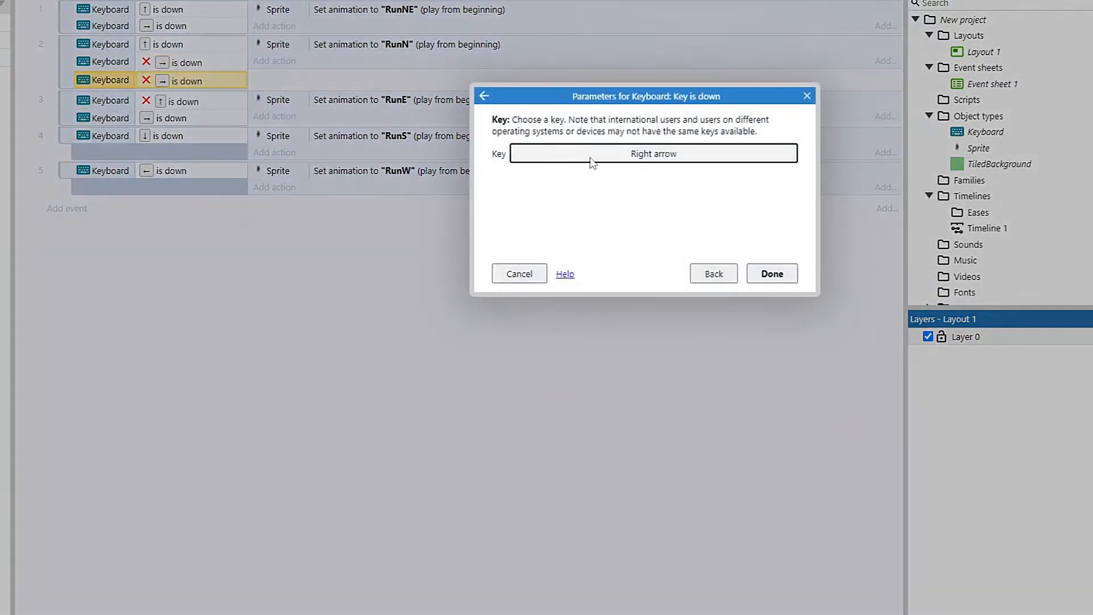
left_click(771, 273)
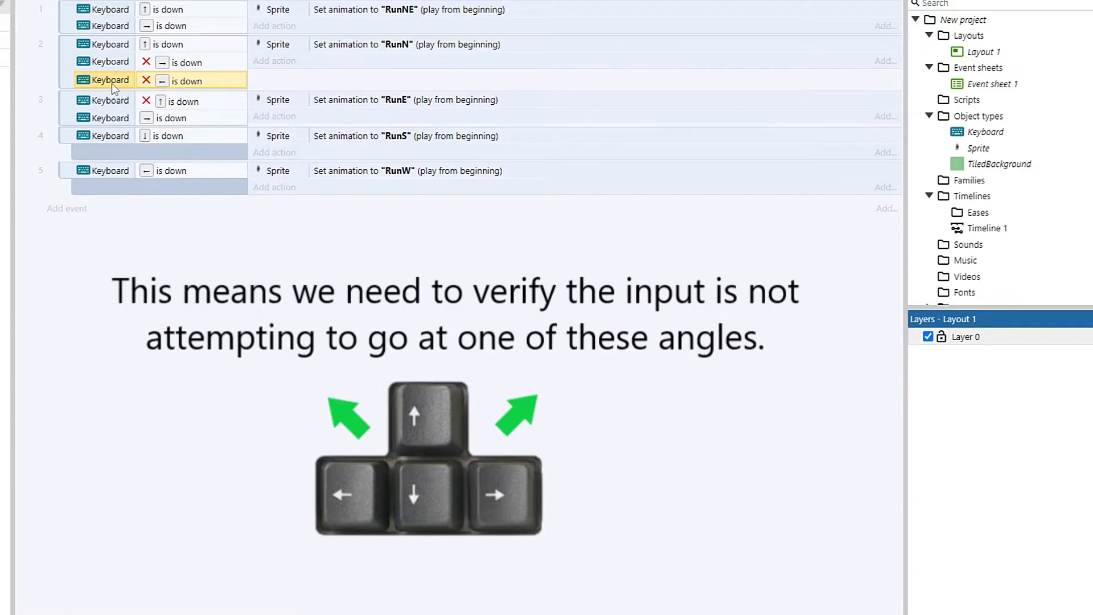
mouse_move(117, 83)
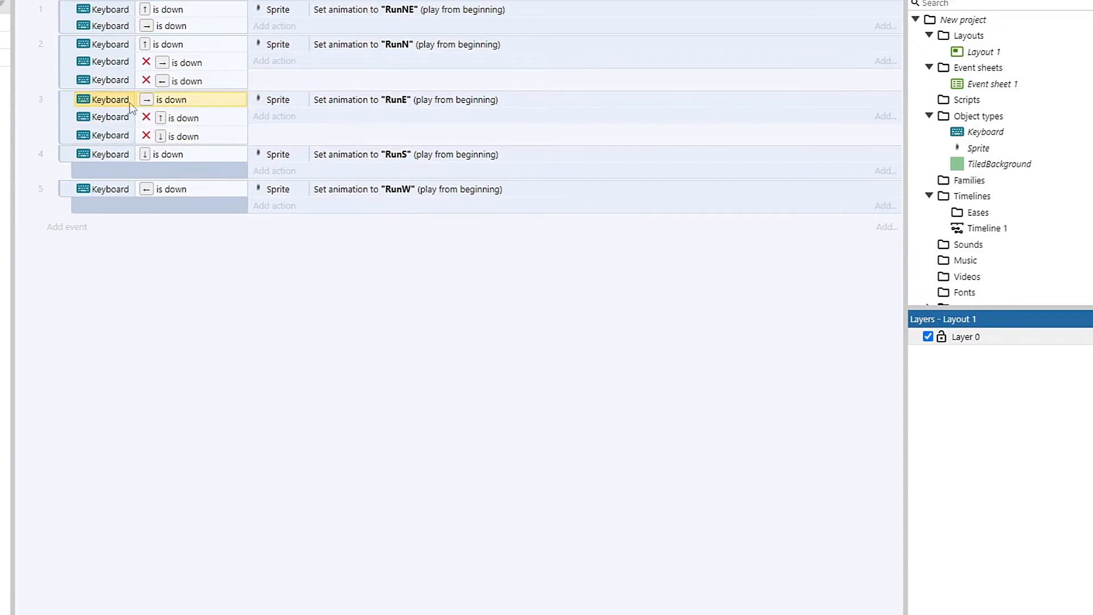
mouse_move(63, 88)
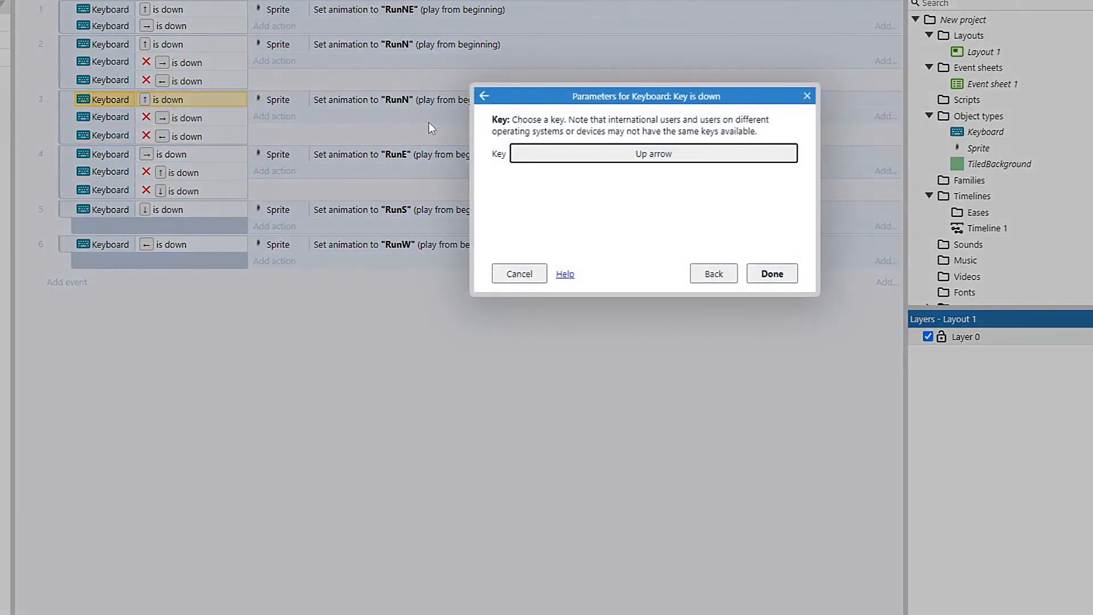
Switch the copied event to Down arrow with RunS and delete the old plain RunS event
left_click(653, 153)
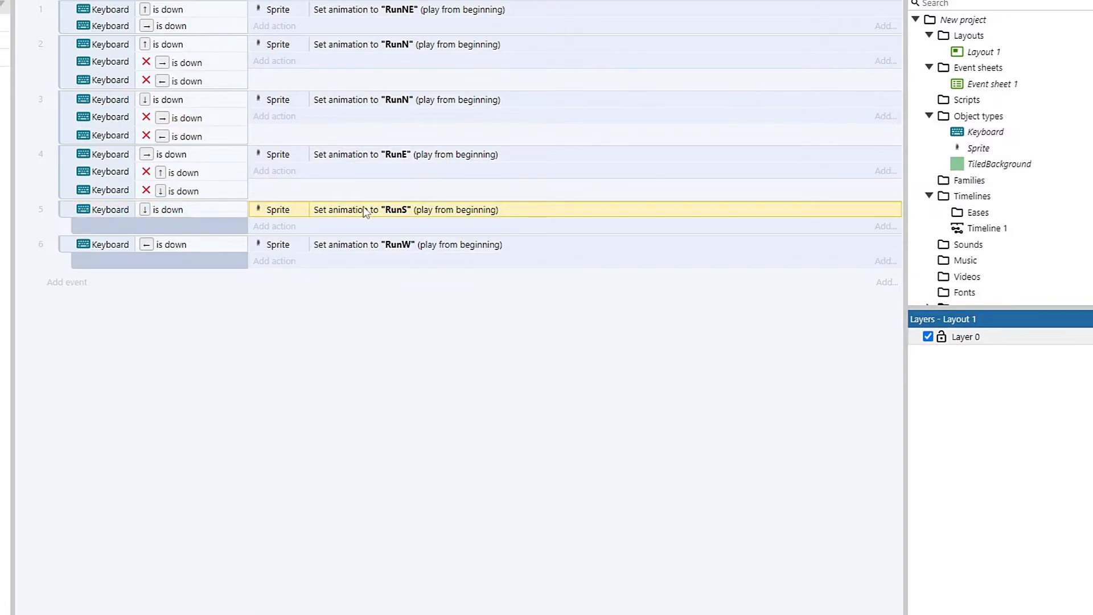
left_click(105, 209)
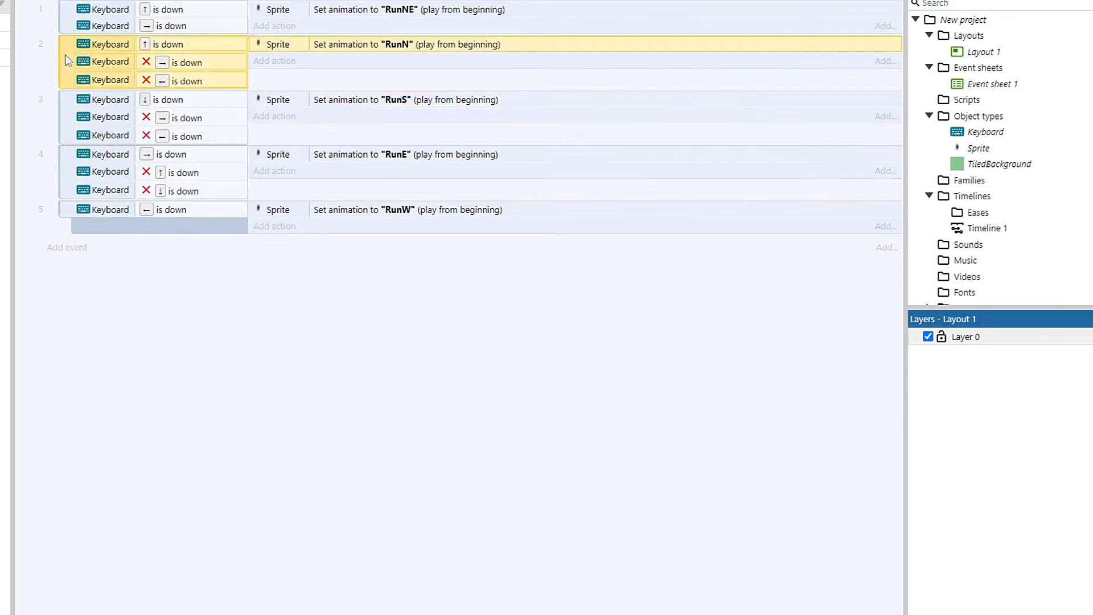
mouse_move(301, 124)
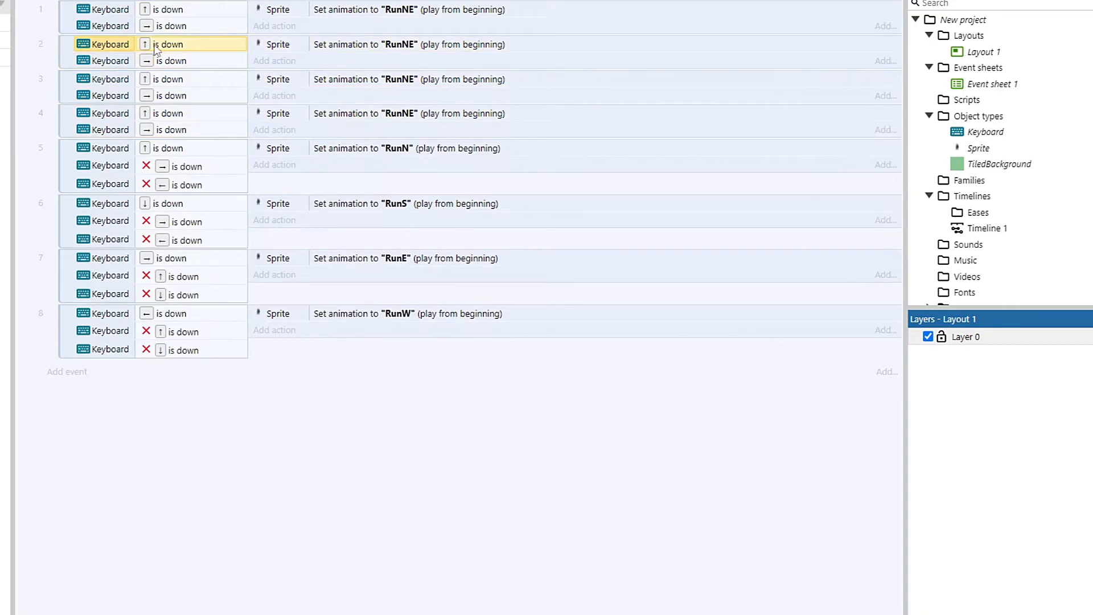
Change the second diagonal event to Down arrow with animation RunSE
double_click(167, 44)
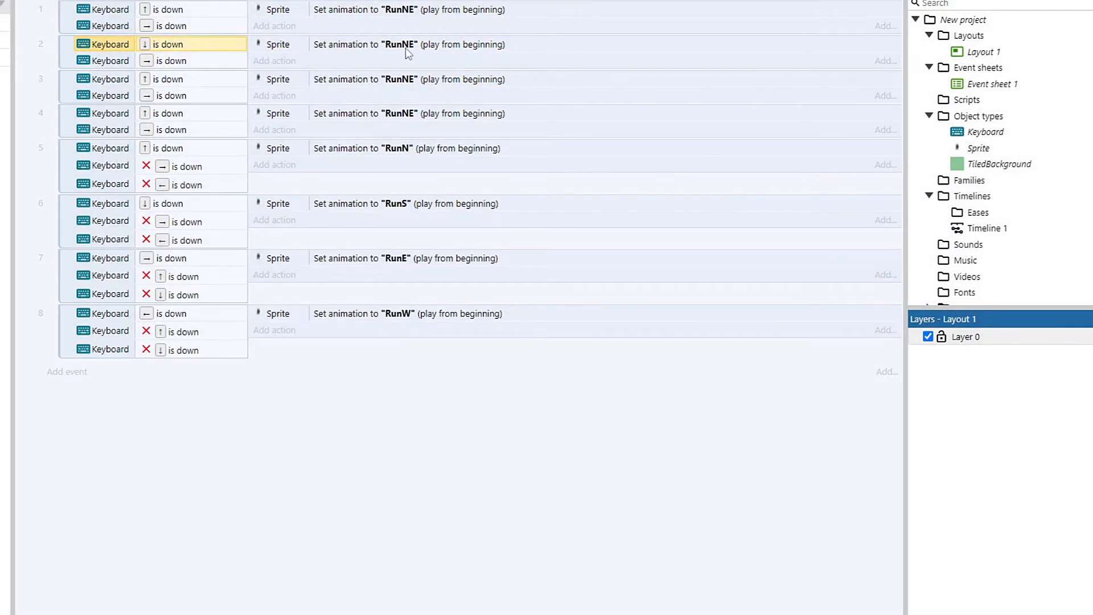
double_click(409, 44)
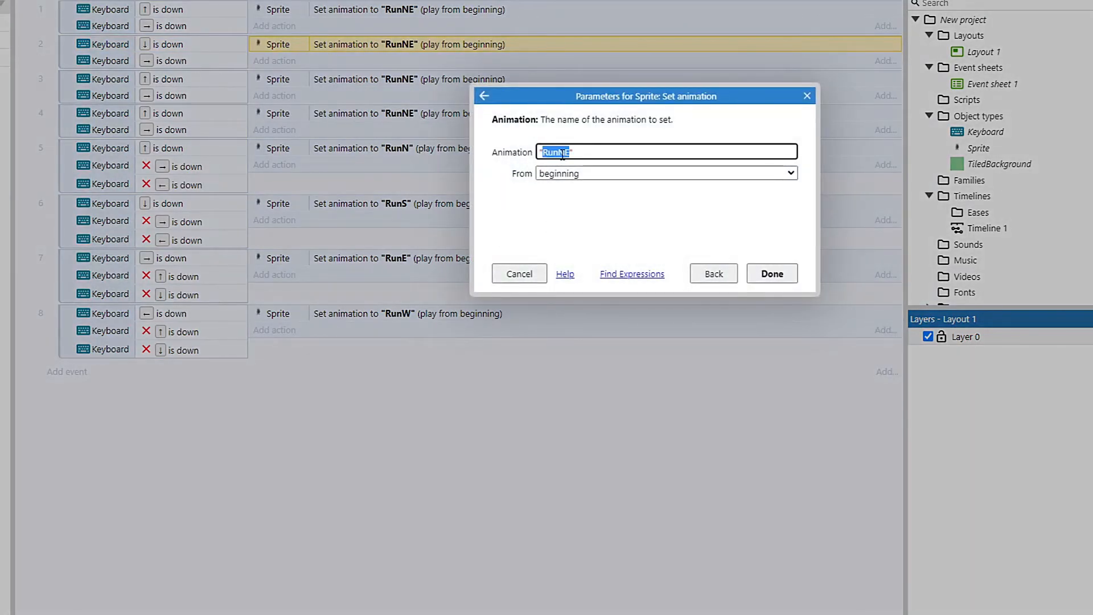
left_click(770, 273)
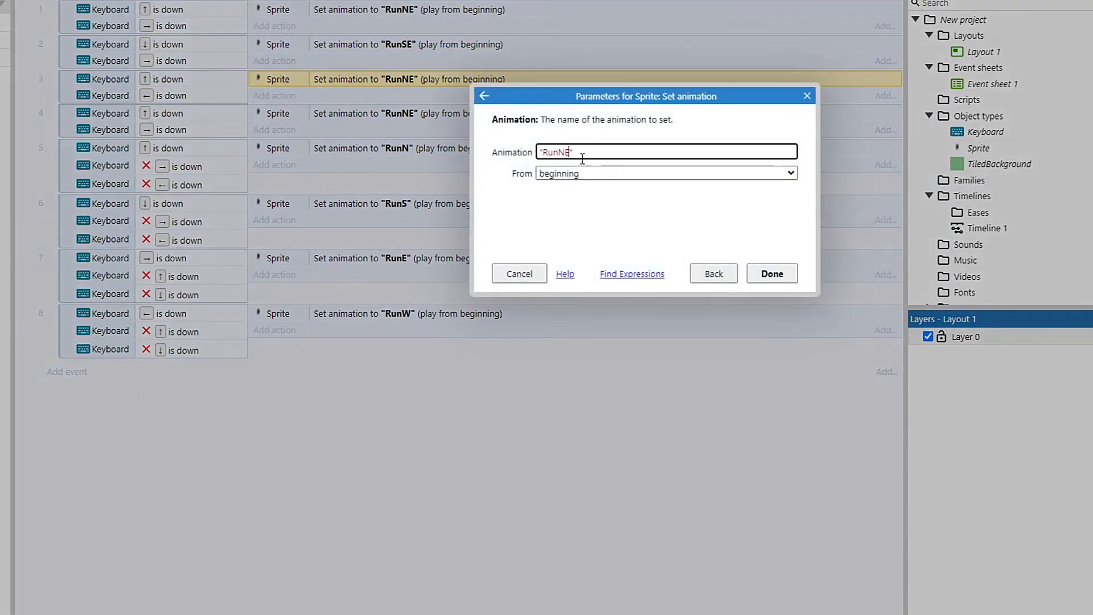
Set the third and fourth diagonal events to RunNW and RunSW with Left/Down arrow keys
left_click(771, 274)
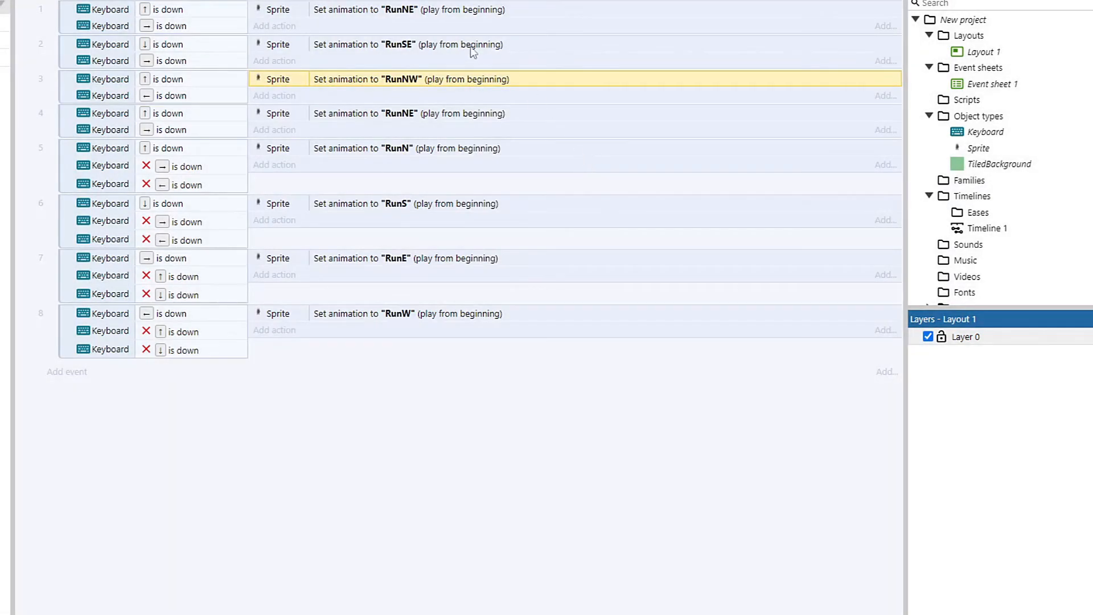
double_click(408, 113)
type("SW")
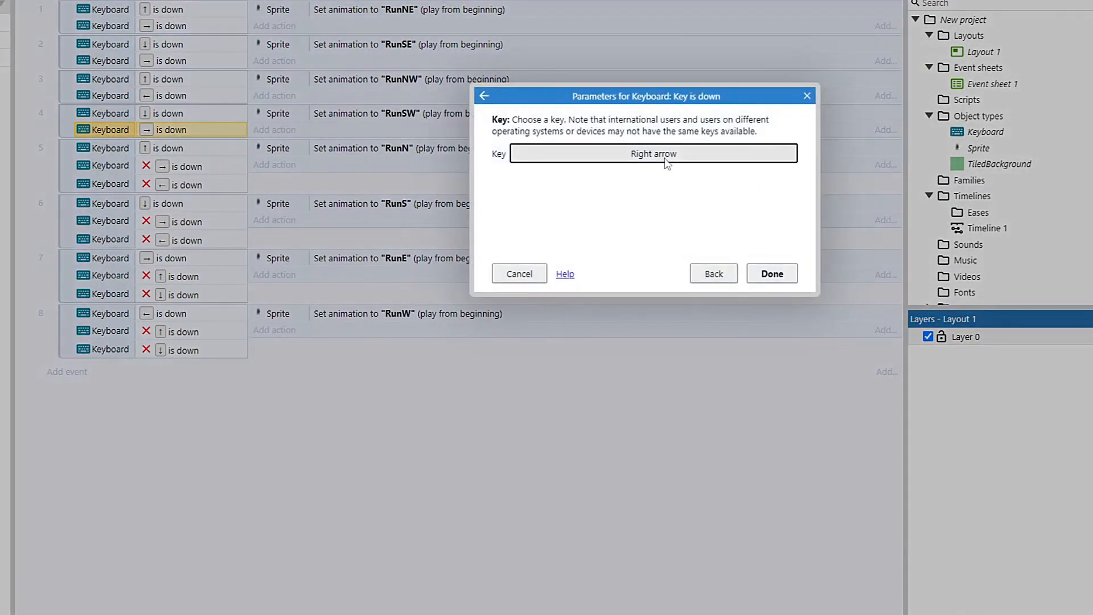
left_click(771, 274)
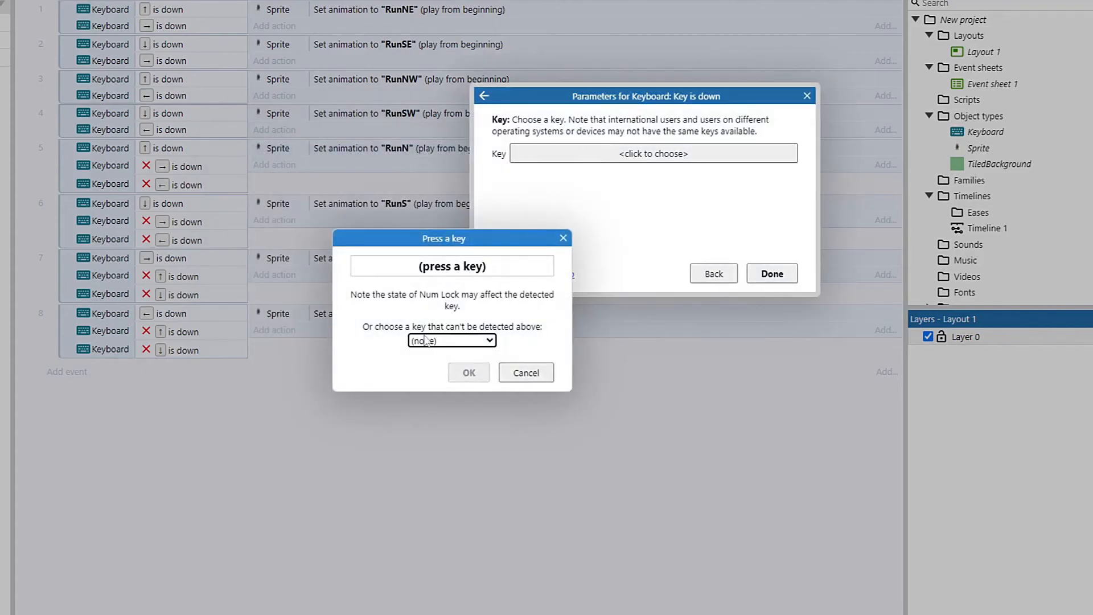
Add event 9 with inverted arrow 'is down' conditions setting Sprite animation 'Idle', then preview
key("up")
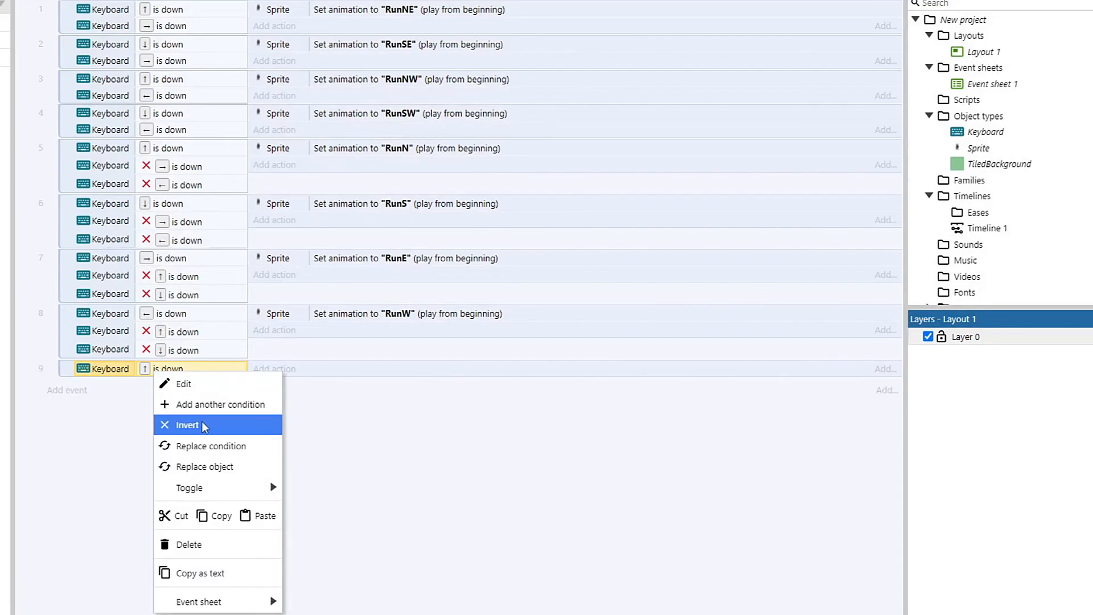
left_click(187, 425)
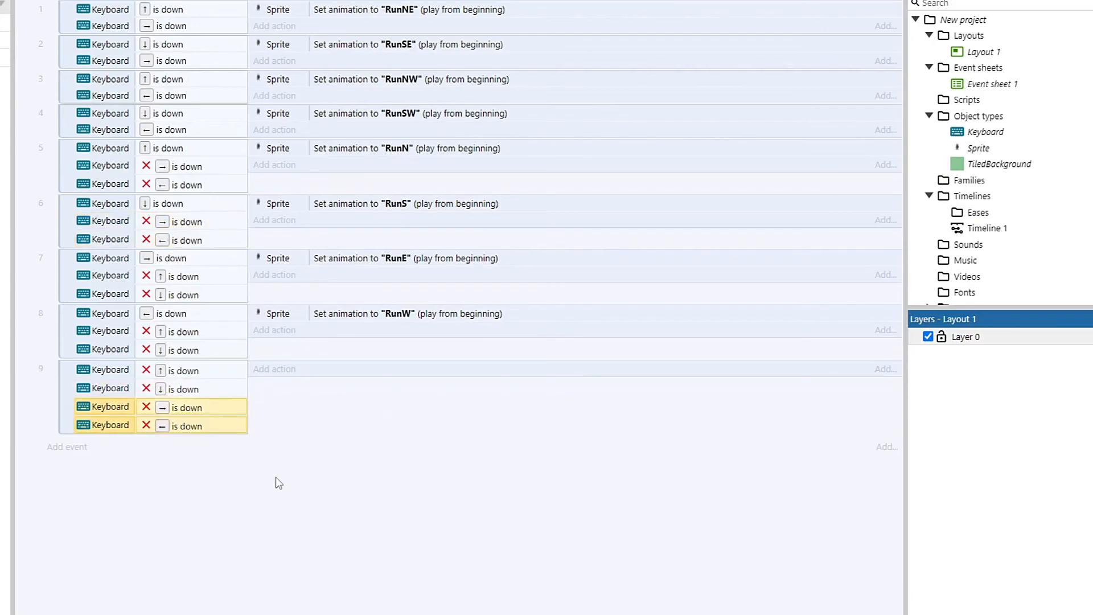
left_click(274, 368)
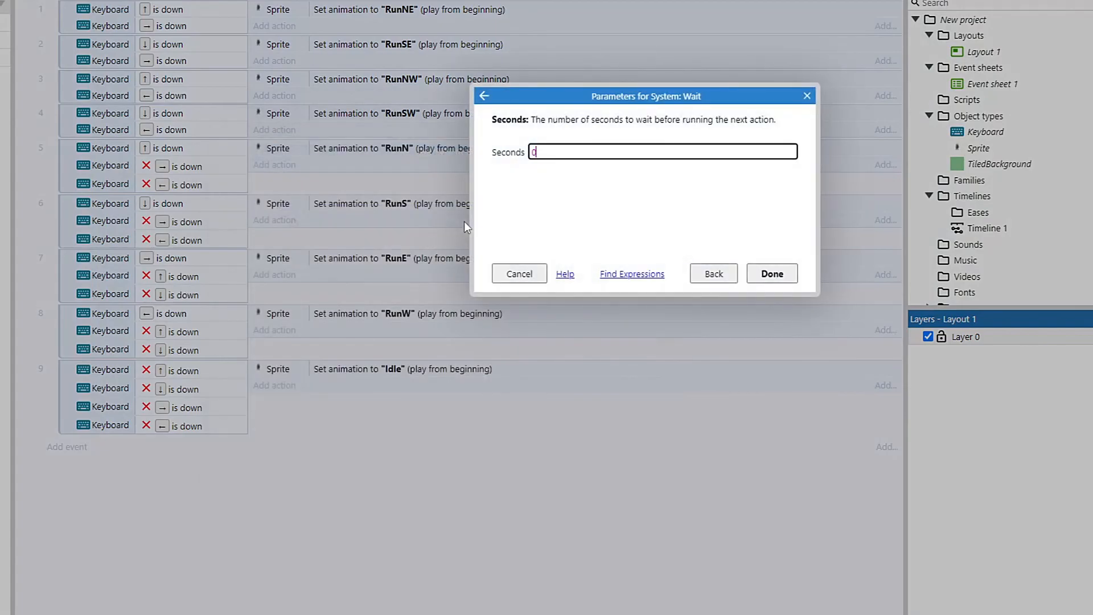
left_click(771, 274)
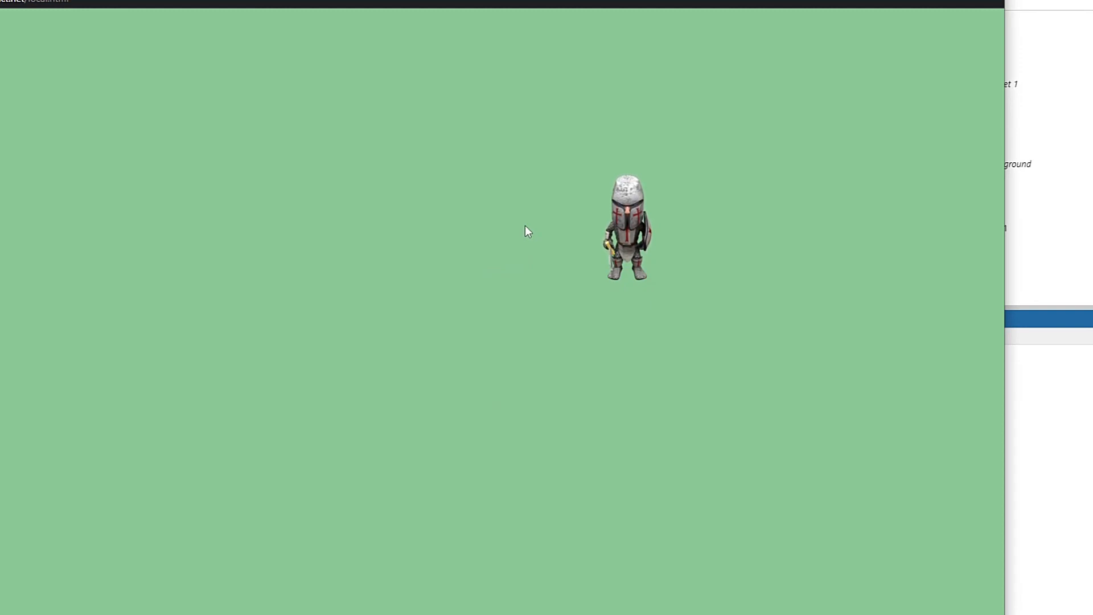
mouse_move(636, 404)
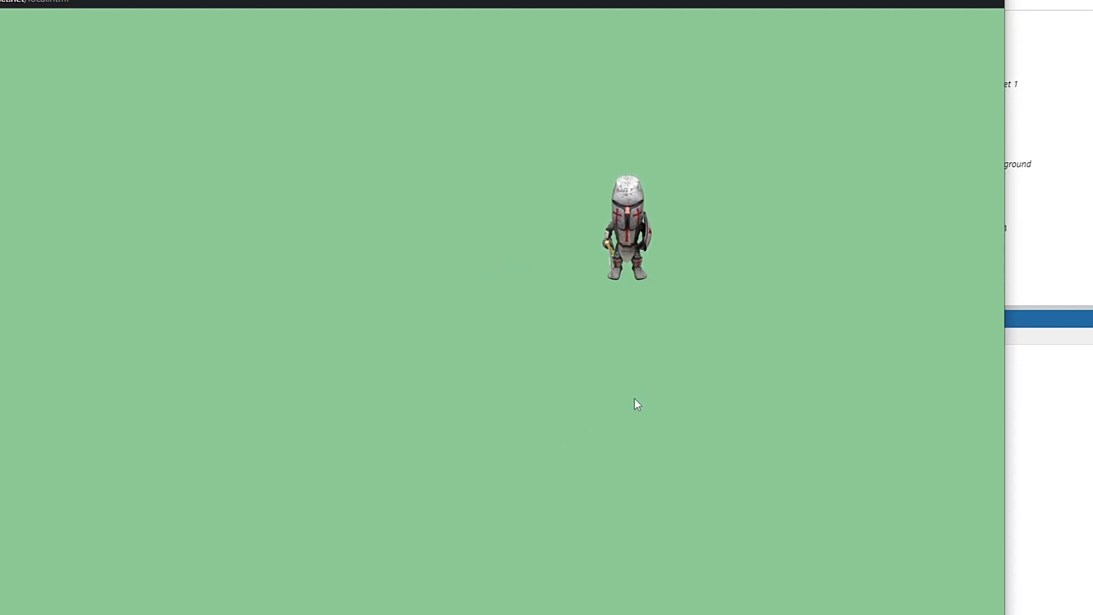